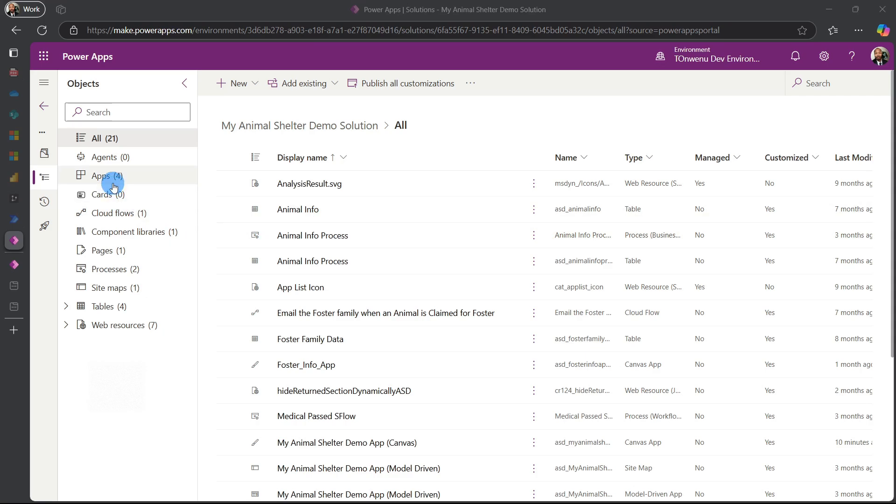
mouse_move(113, 185)
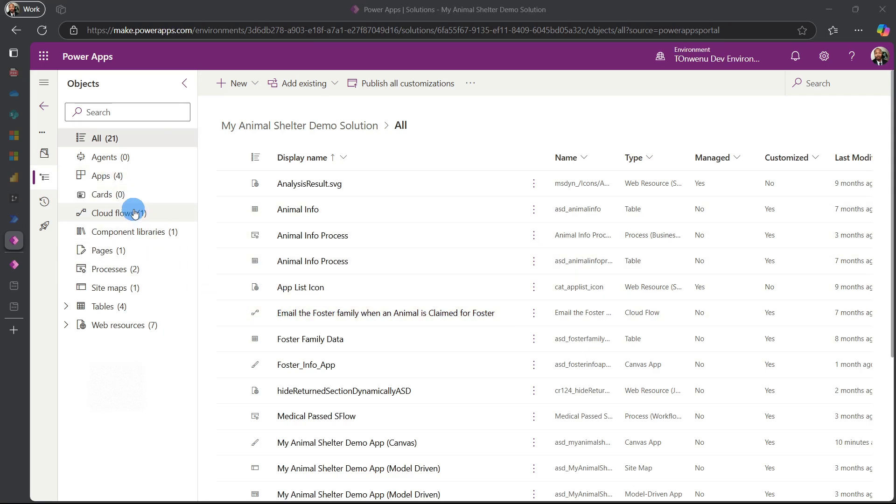
- Filter the solution to its apps and open actions for My Animal Shelter Demo App (Model Driven)
click(101, 176)
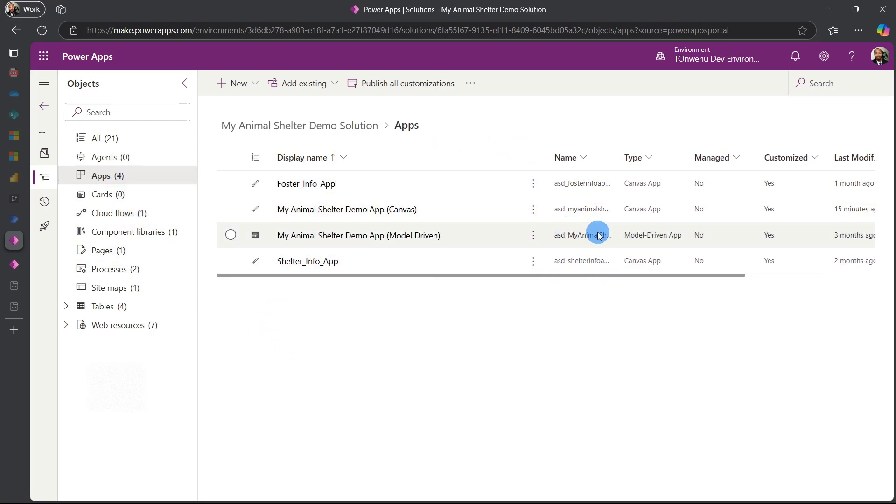
mouse_move(425, 238)
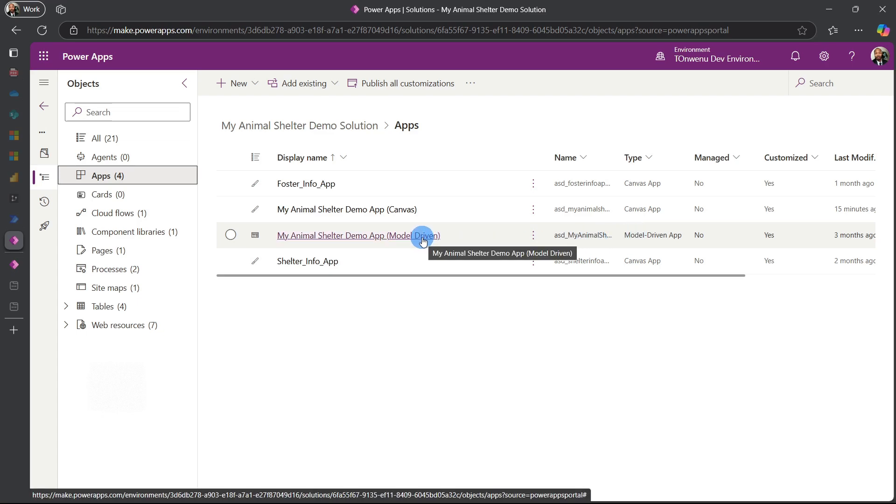
mouse_move(425, 241)
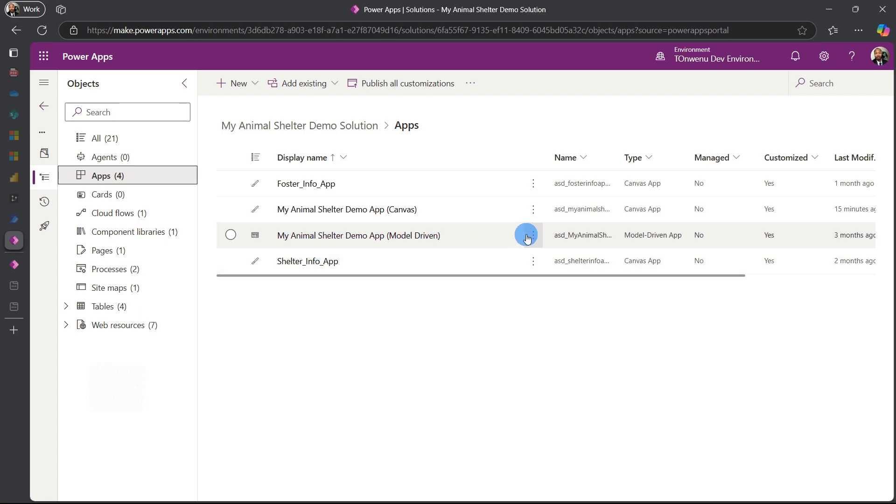
click(534, 235)
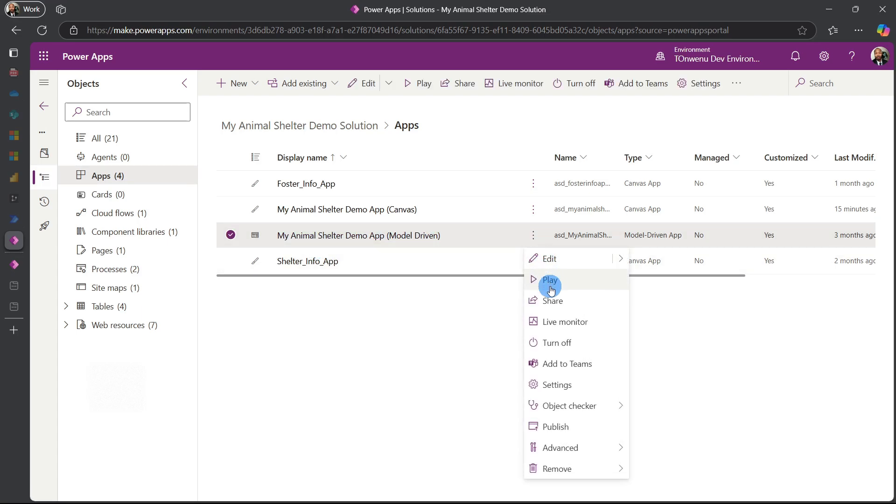
- Play the My Animal Shelter Demo App (Model Driven) to show Active Animal Infos
click(550, 279)
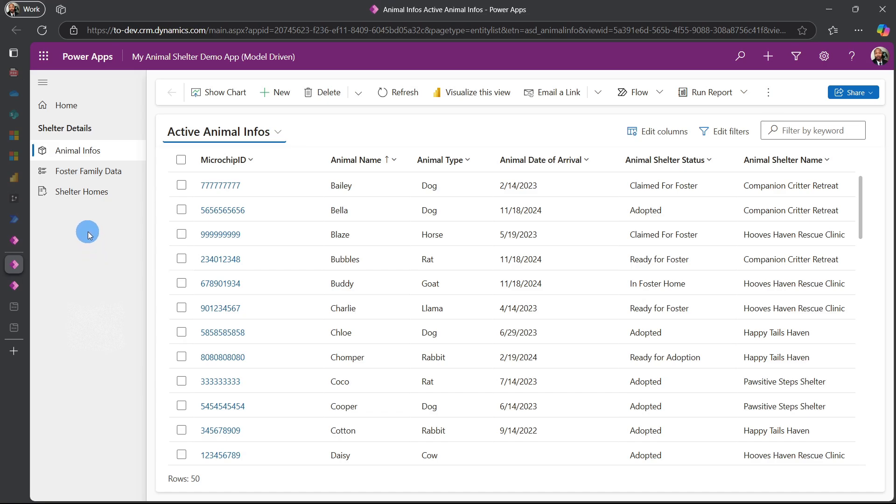
mouse_move(58, 117)
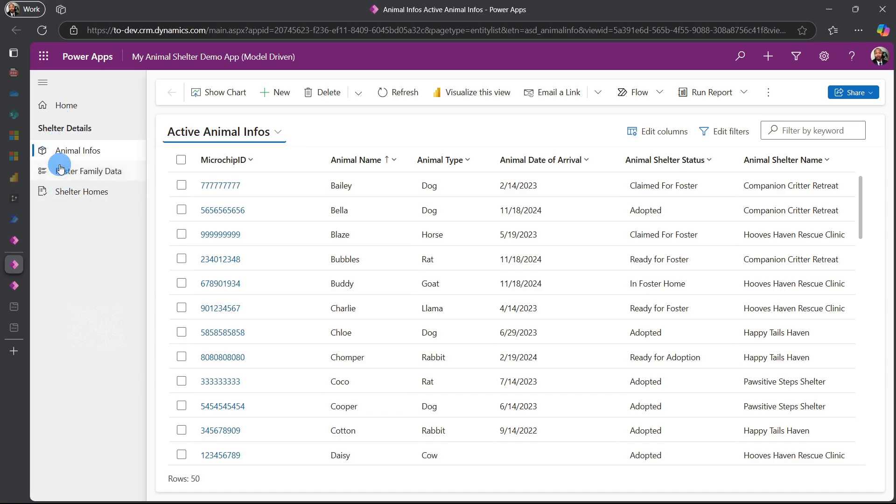
mouse_move(62, 171)
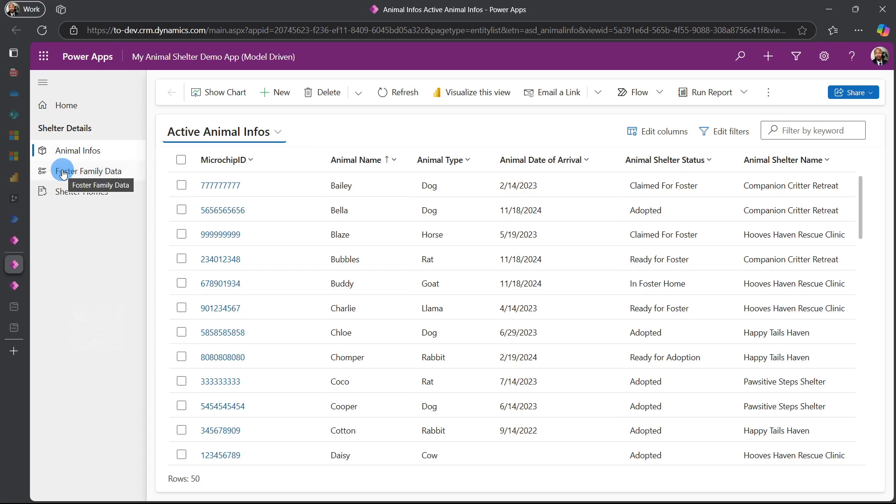
mouse_move(69, 193)
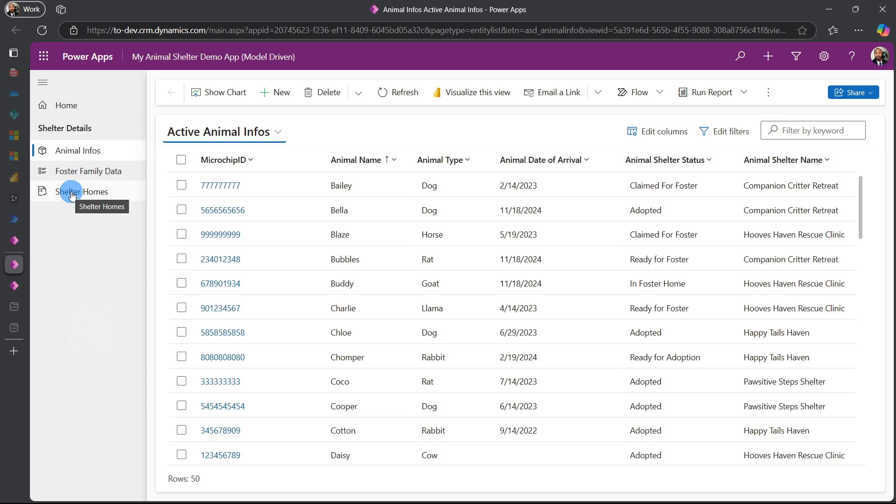
- Open Shelter Homes, select the S-02 record, and sort by Shelterid A to Z
click(71, 191)
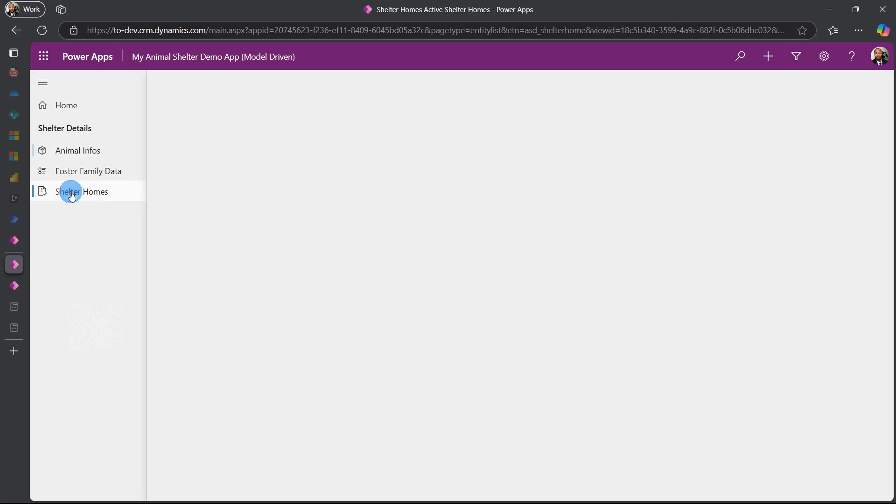
click(82, 192)
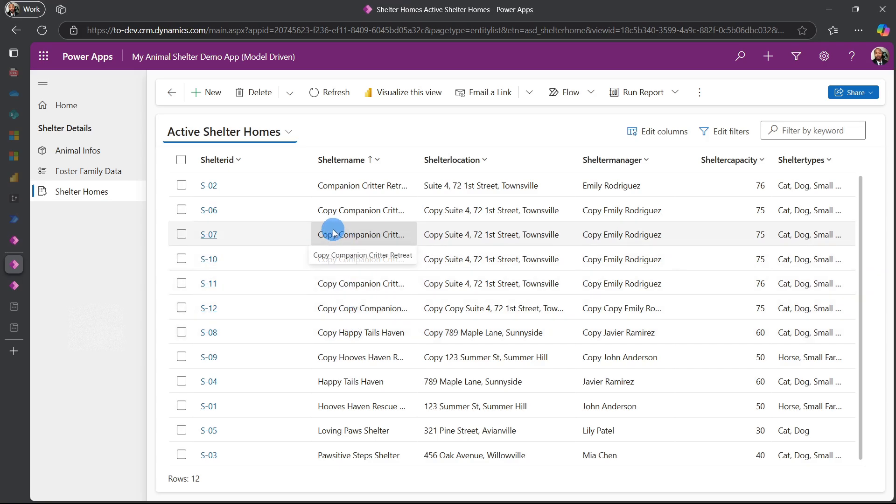
click(181, 185)
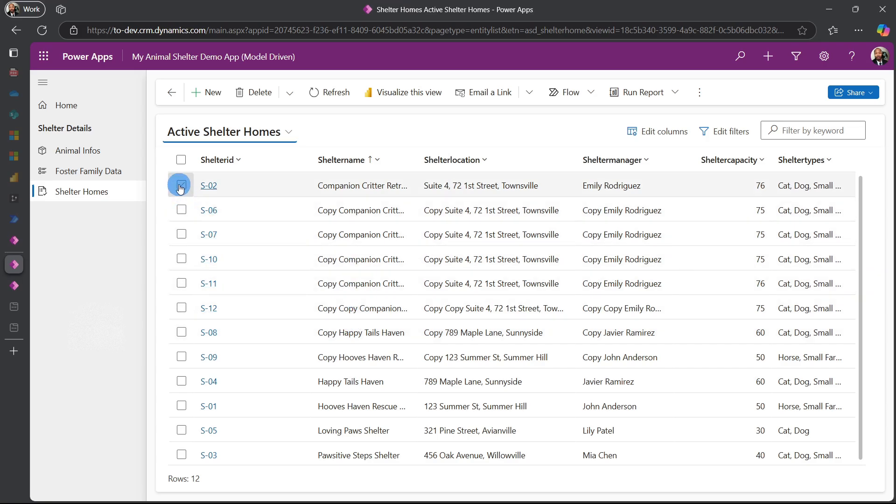
click(181, 186)
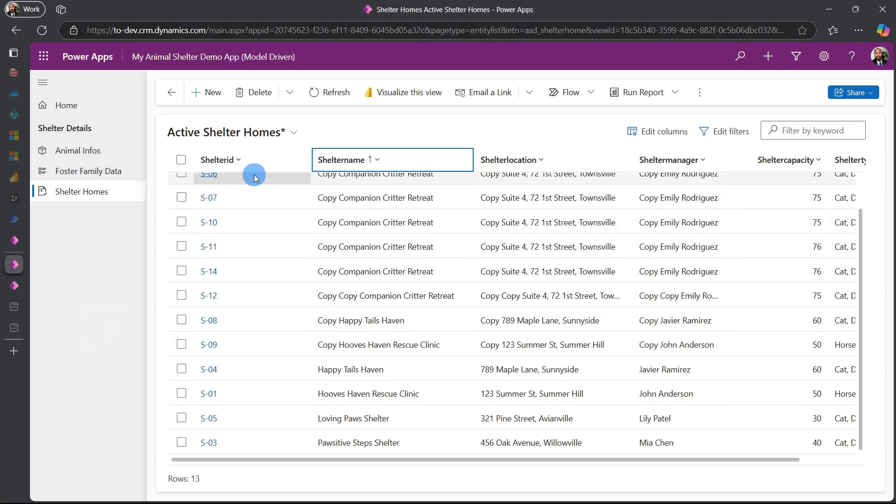
click(220, 160)
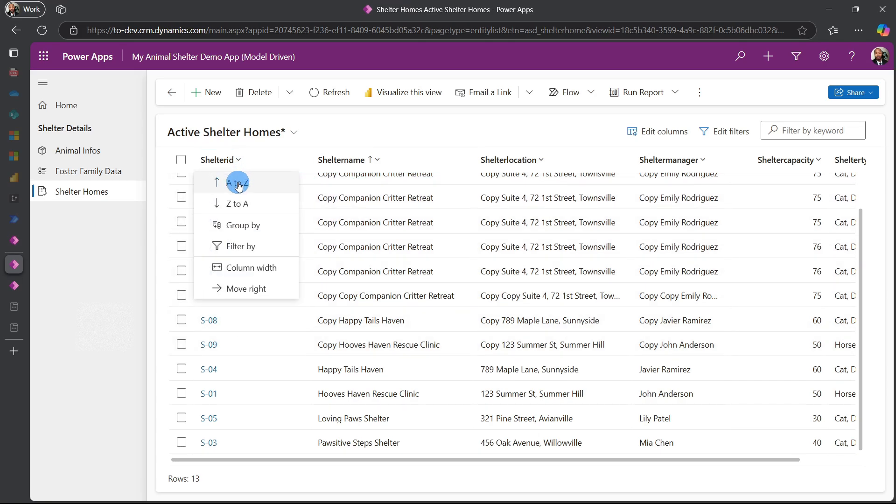
click(237, 182)
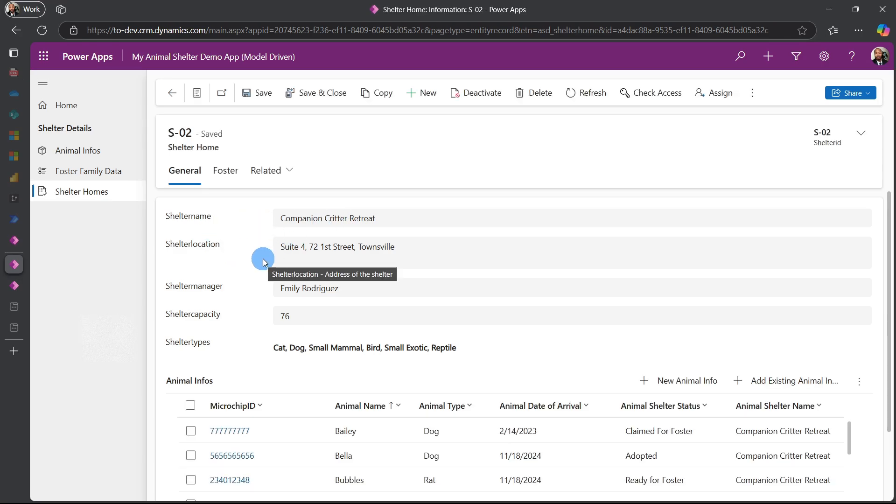
mouse_move(239, 265)
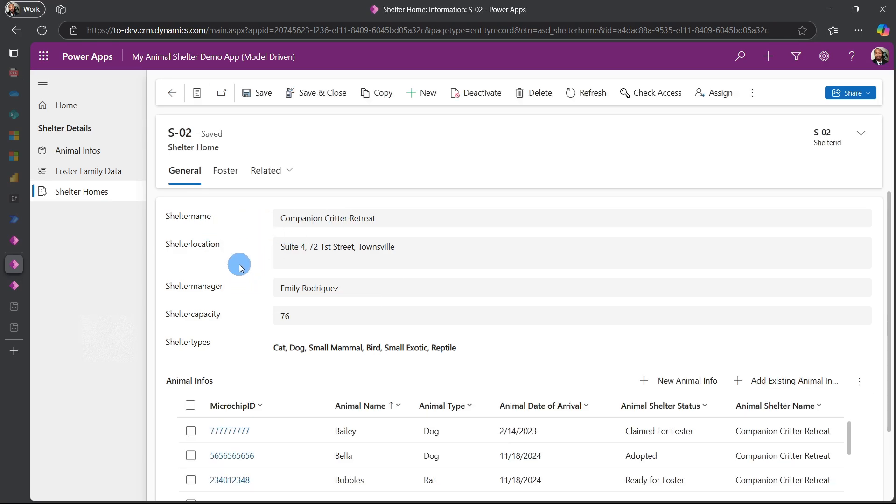
- Copy the S-02 Companion Critter Retreat record into new shelter S-15, then save and close it
scroll(down, 3)
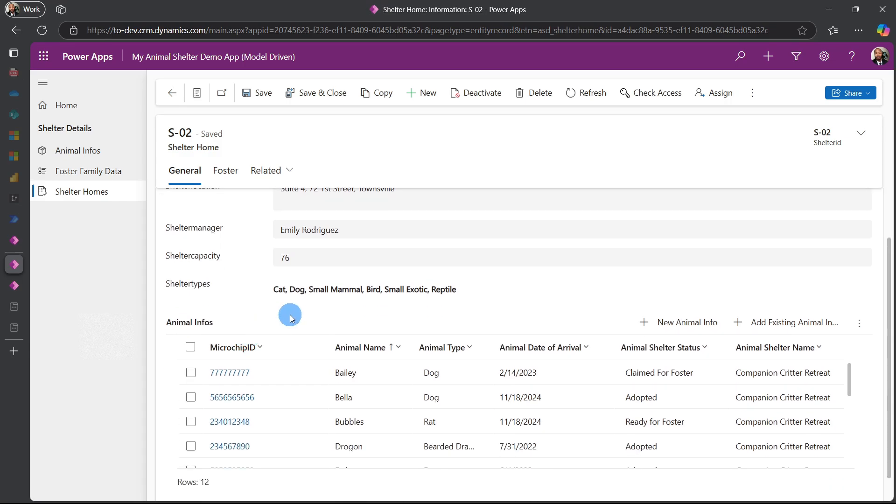
mouse_move(264, 297)
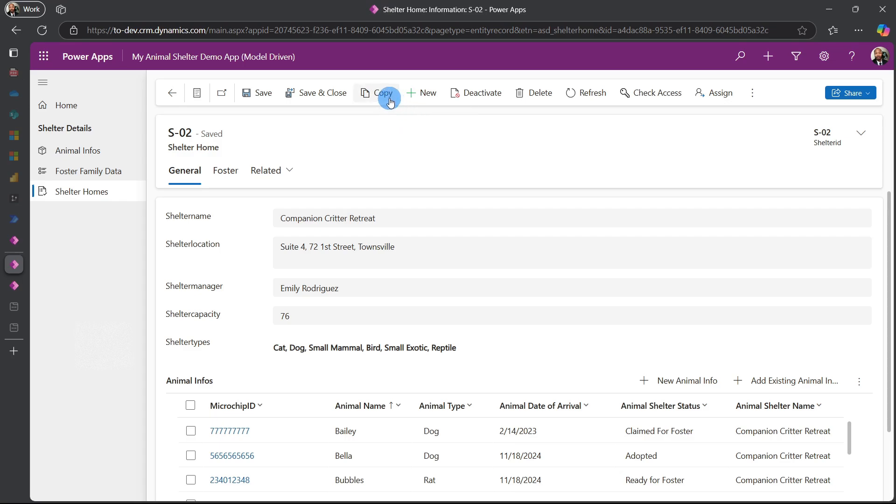
click(383, 93)
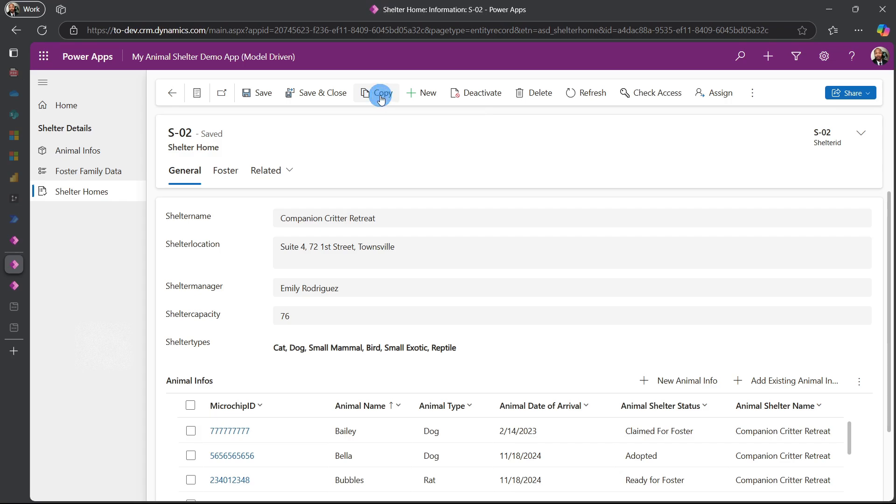
click(382, 92)
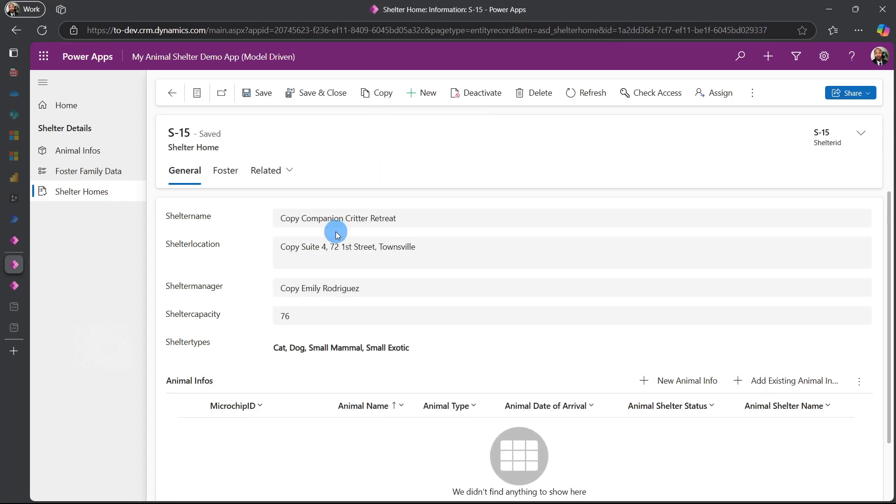
click(341, 347)
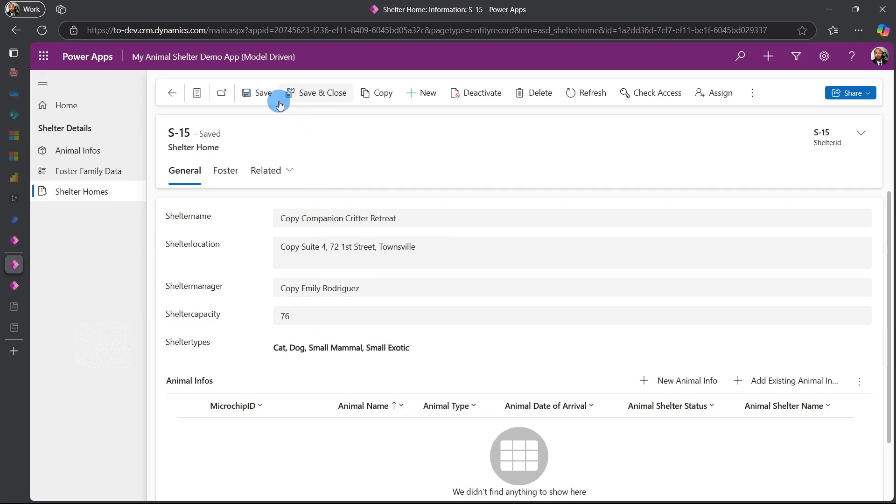
mouse_move(266, 98)
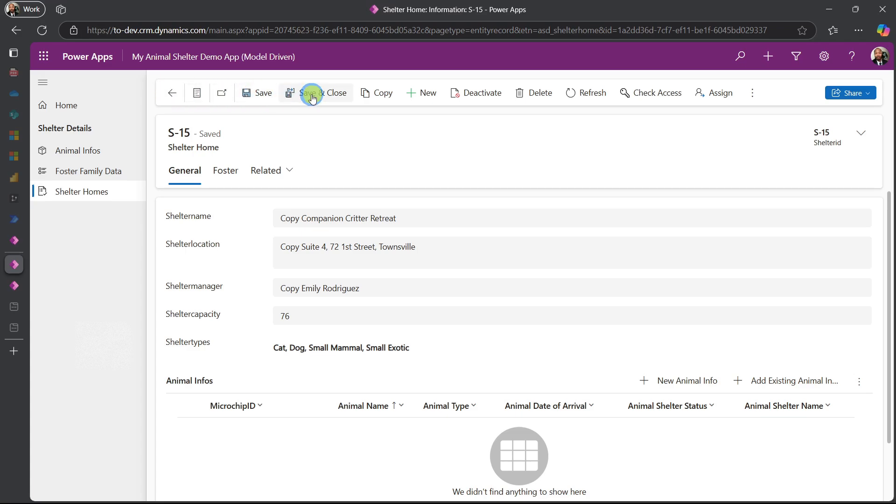
click(312, 93)
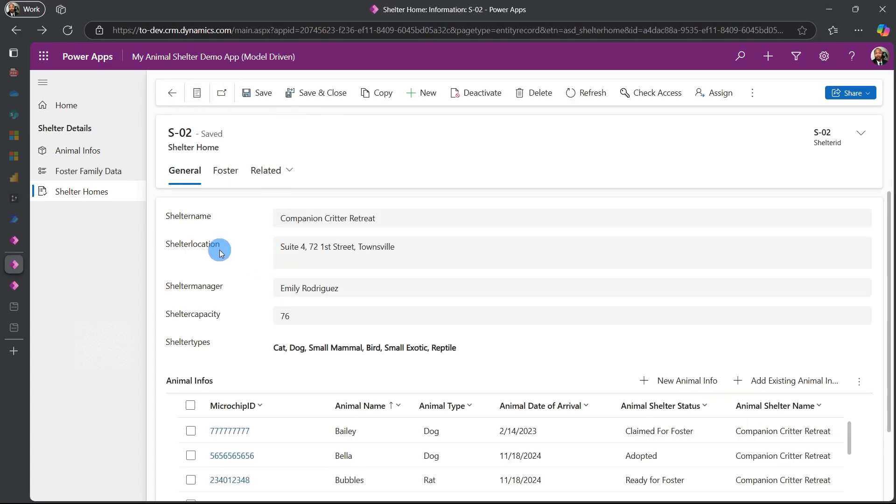
mouse_move(308, 297)
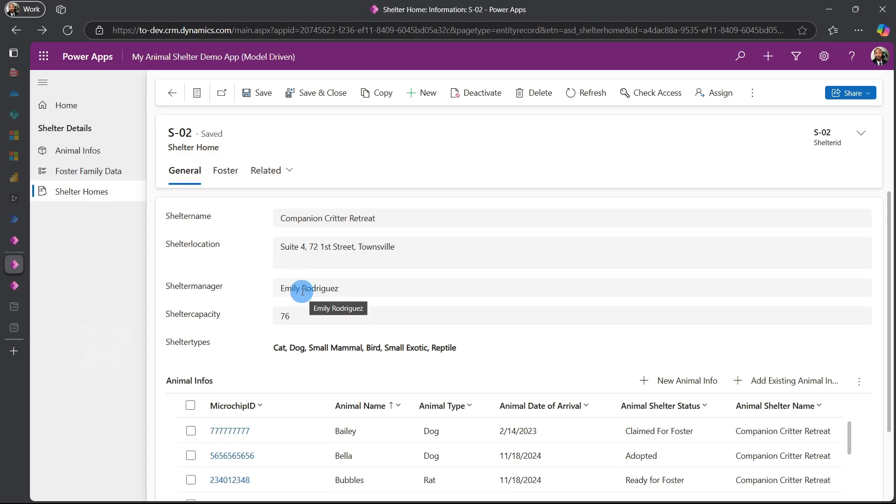
mouse_move(225, 203)
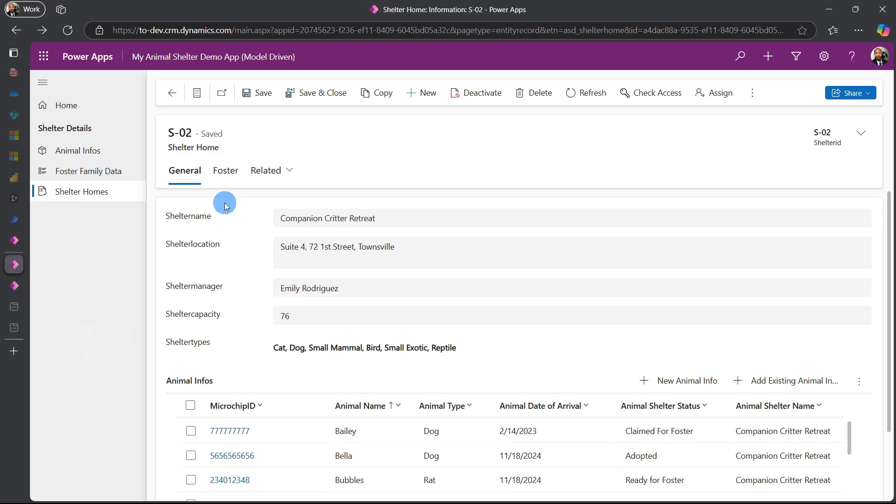
- View S-02's Foster tab and the Foster Family Data list, then return to Animal Infos
click(225, 170)
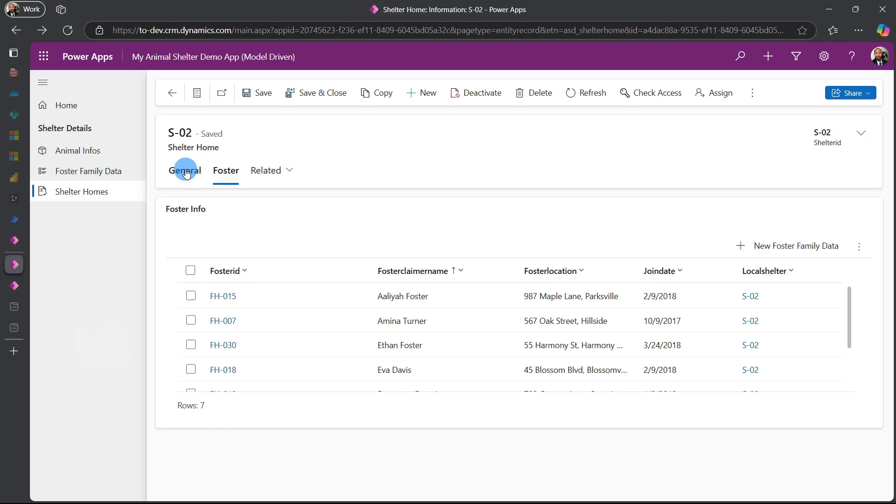
click(185, 171)
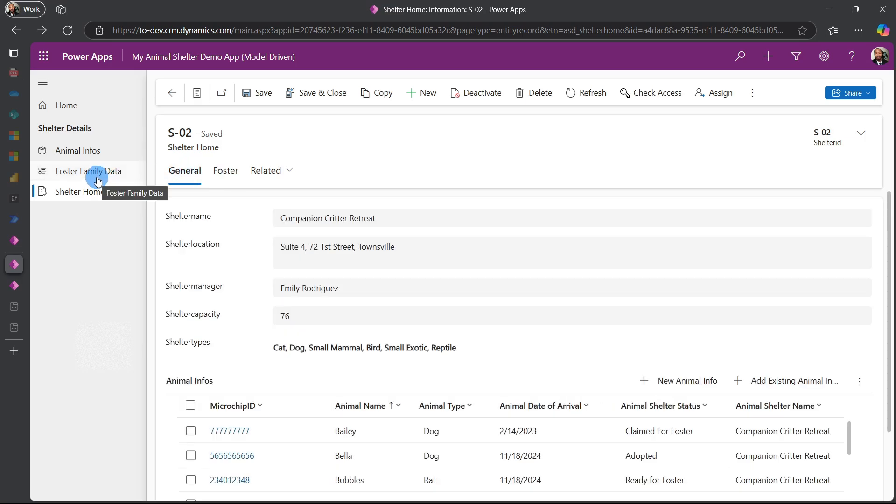
click(89, 172)
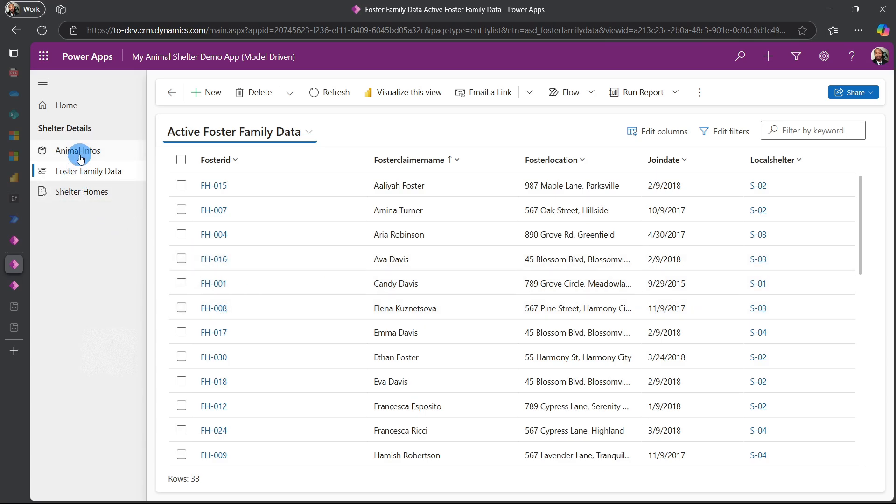
click(77, 151)
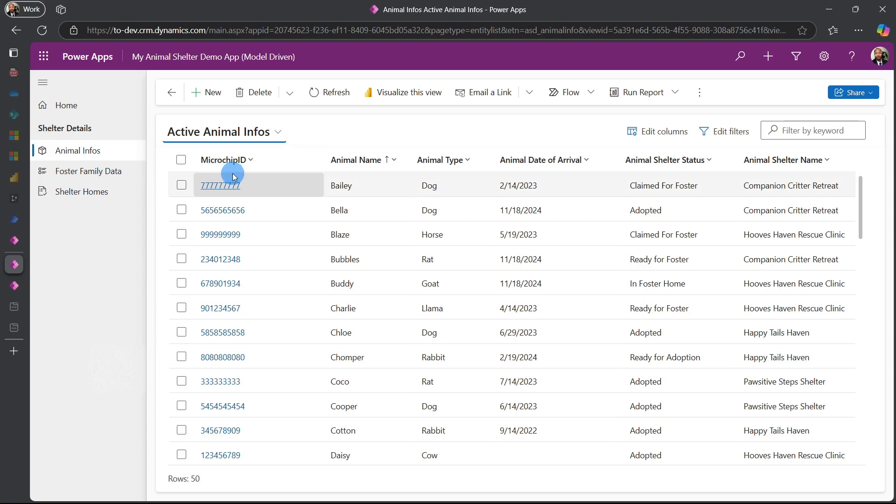
mouse_move(335, 256)
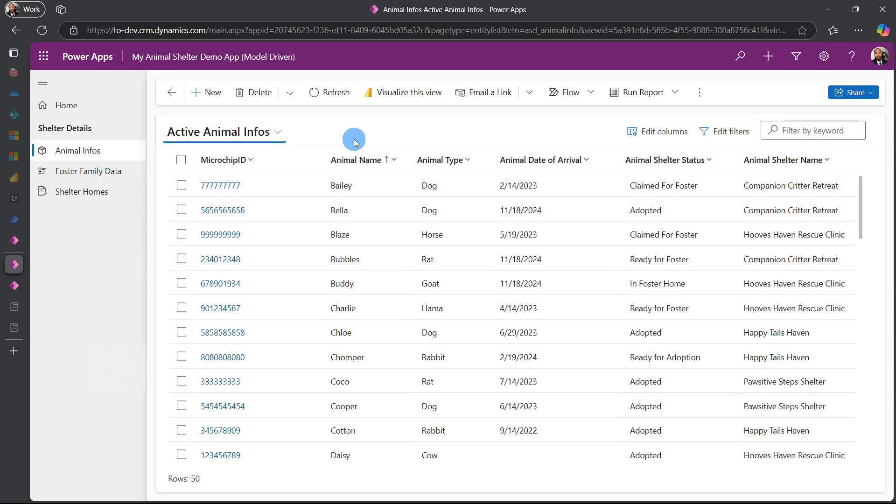
click(278, 135)
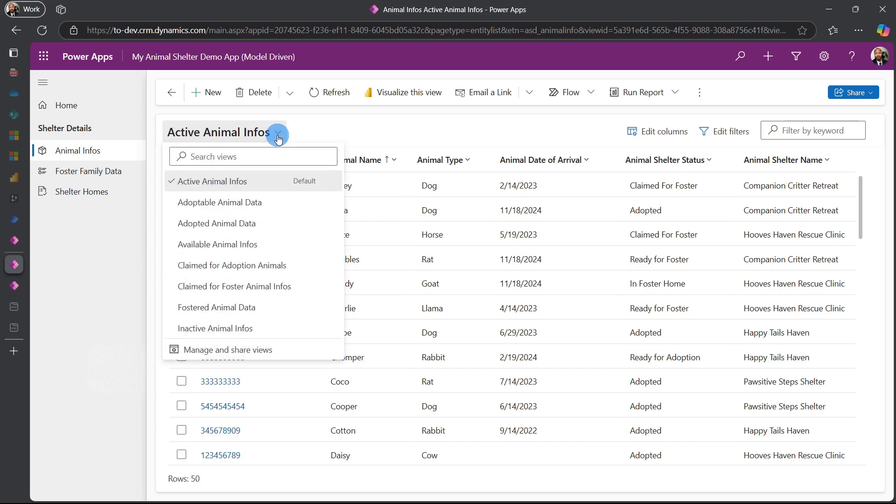
mouse_move(273, 284)
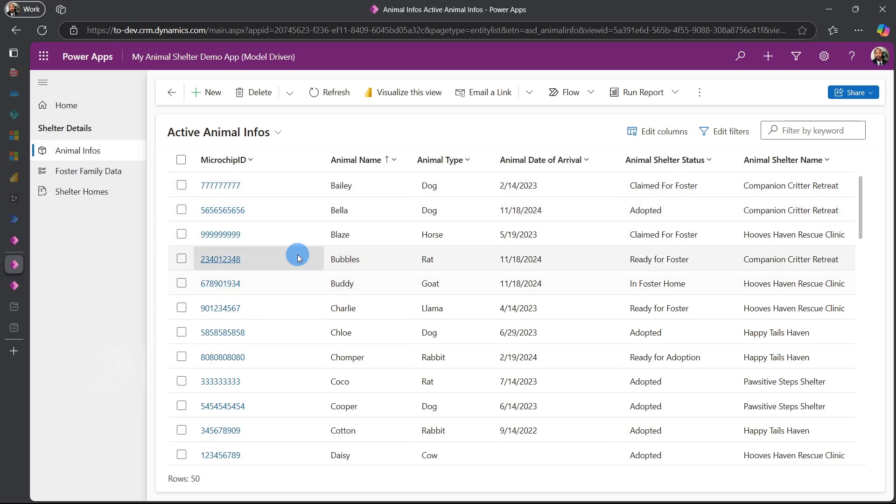
mouse_move(224, 192)
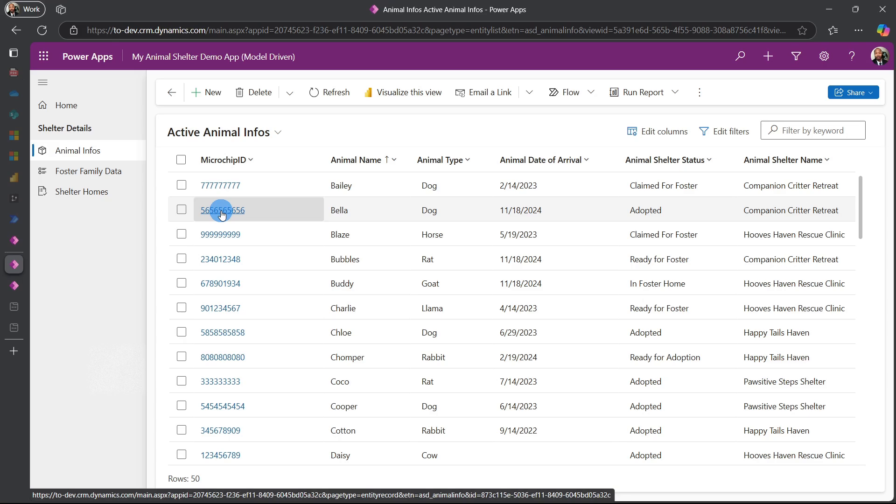
click(223, 211)
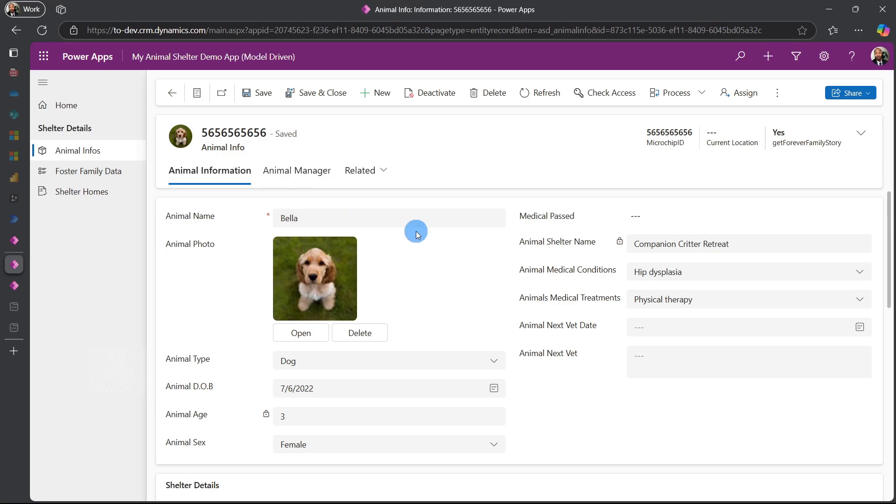
mouse_move(415, 242)
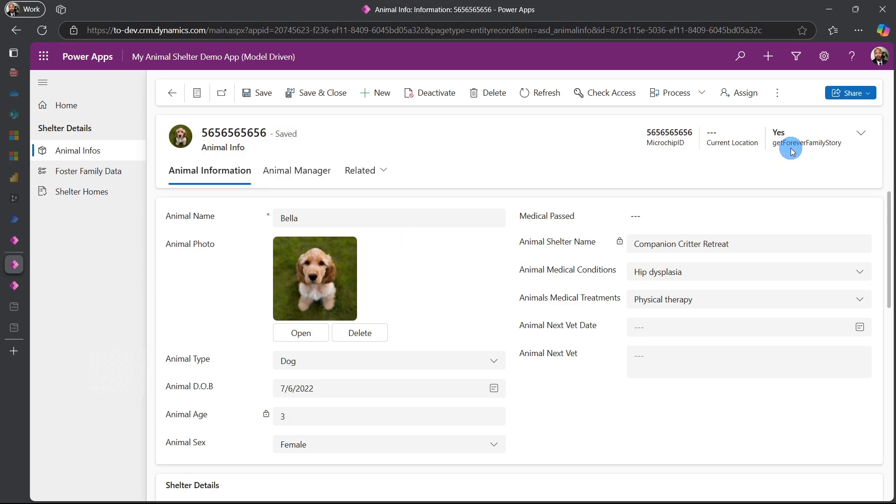
mouse_move(808, 142)
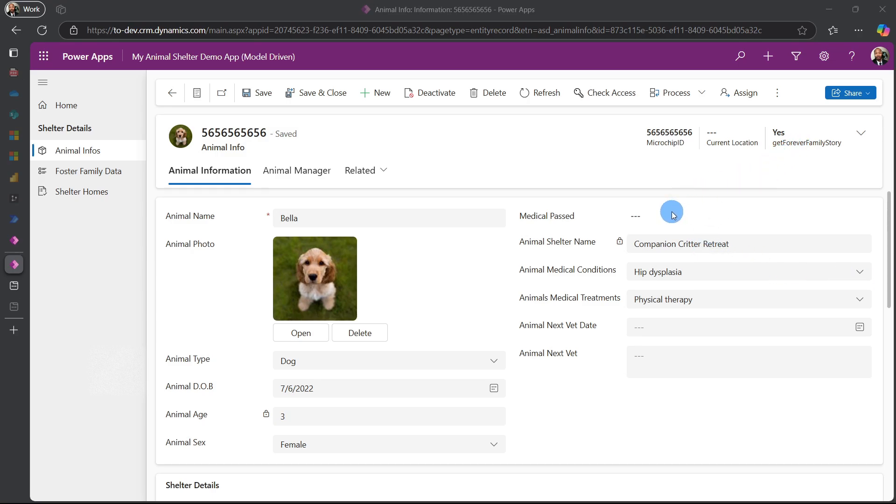
mouse_move(647, 225)
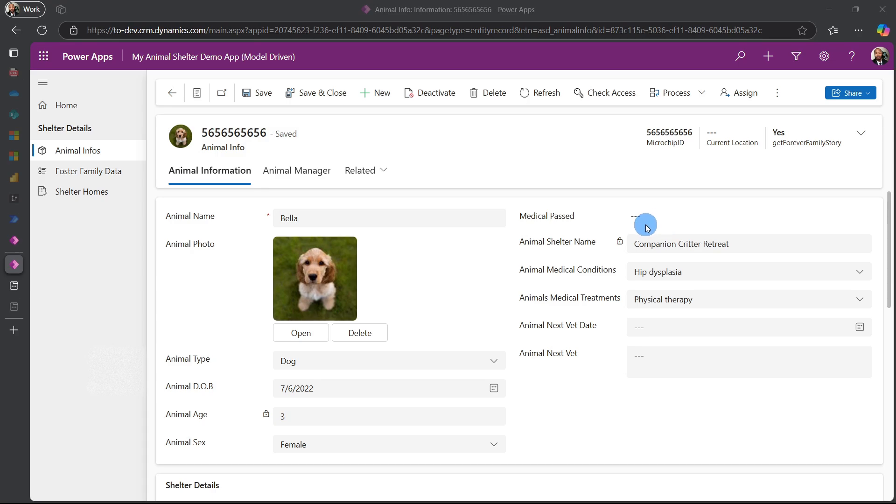
mouse_move(436, 398)
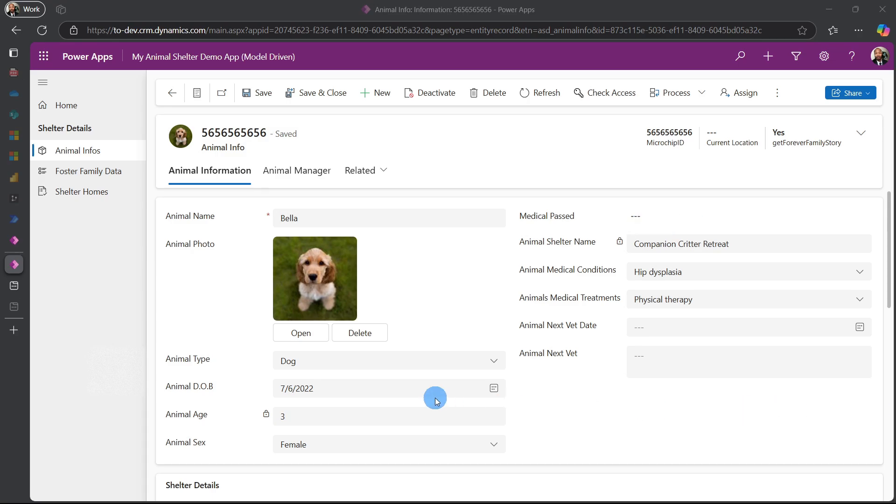
mouse_move(646, 223)
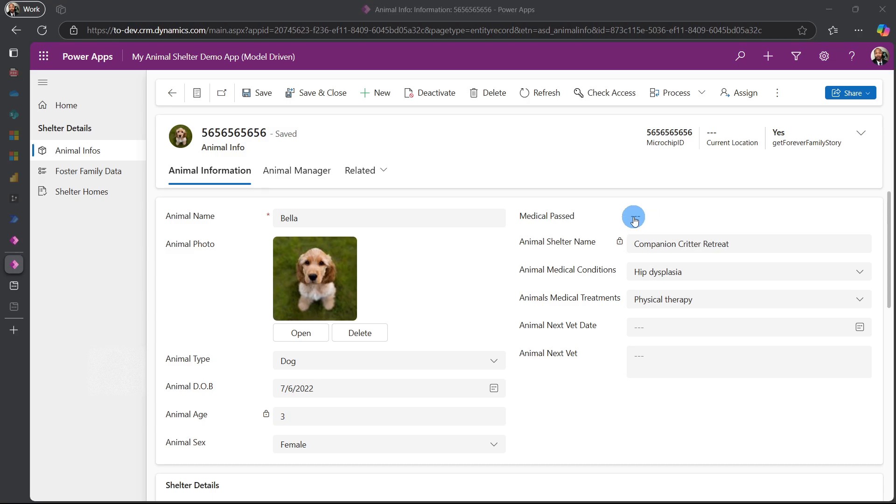
click(633, 218)
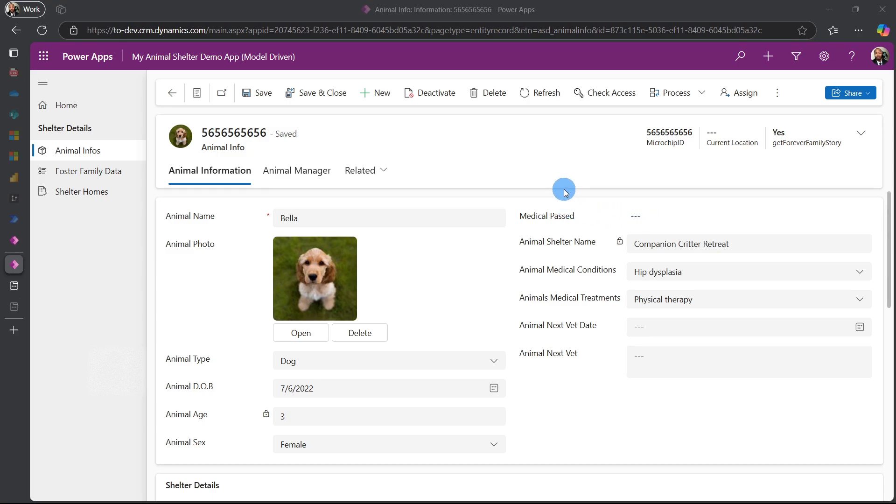
mouse_move(574, 242)
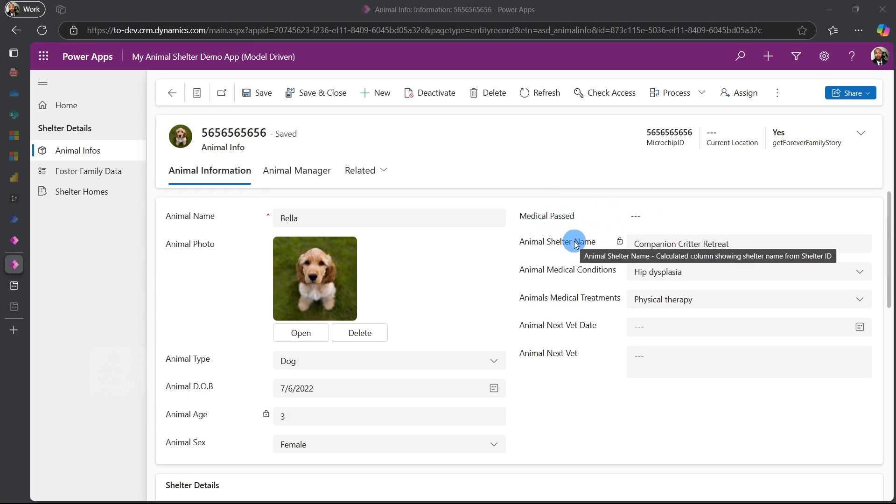
mouse_move(570, 255)
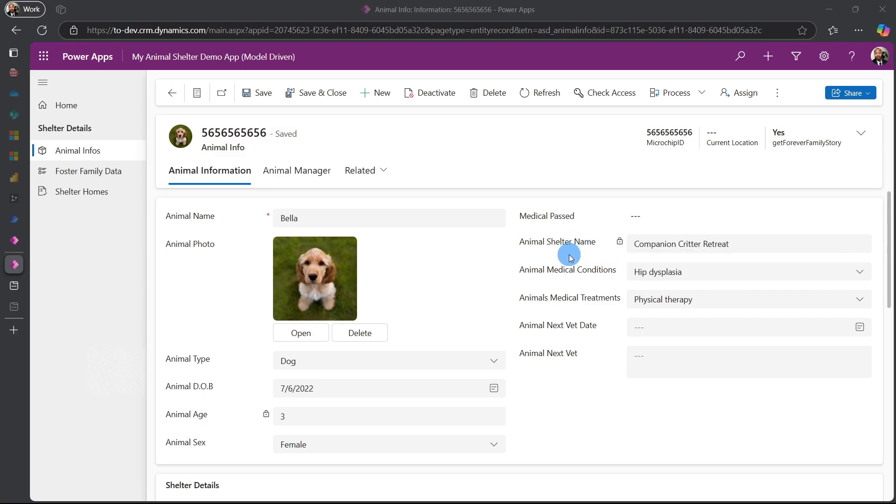
scroll(down, 3)
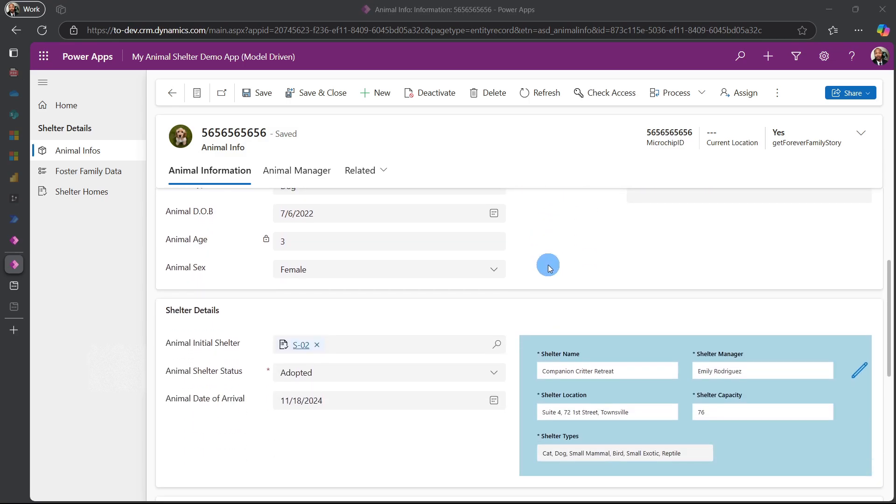
scroll(down, 3)
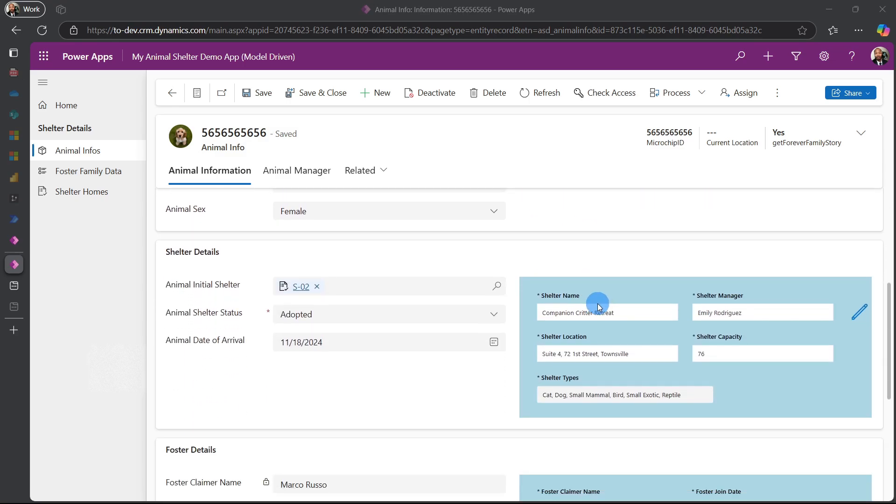
mouse_move(578, 294)
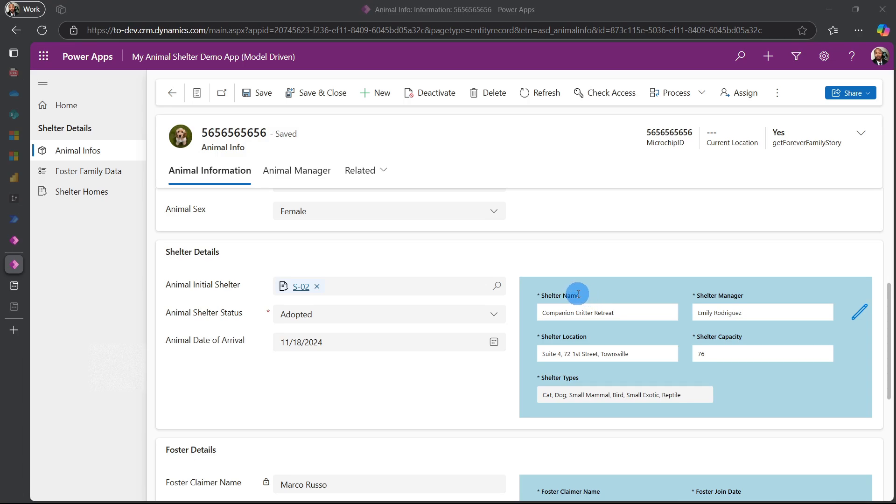
mouse_move(604, 301)
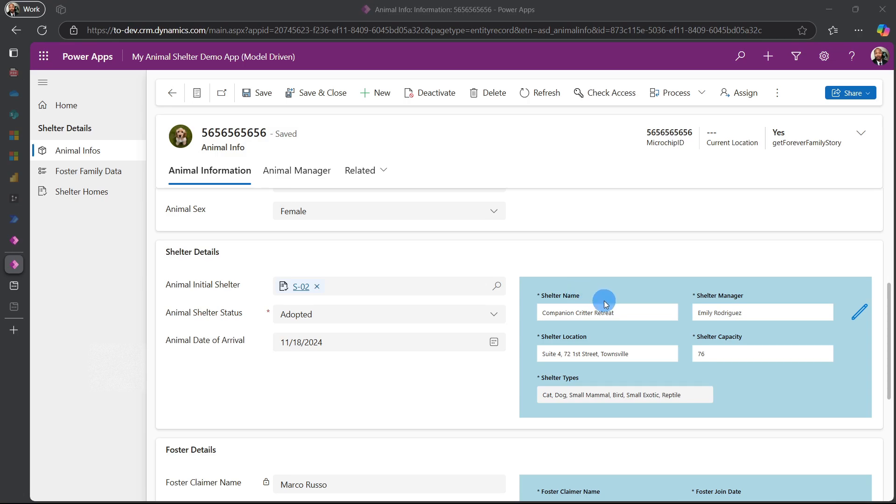
scroll(down, 3)
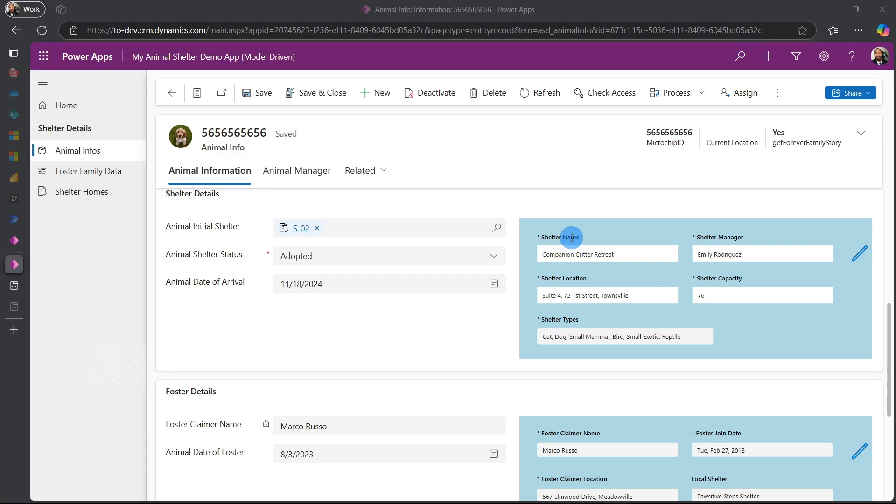
mouse_move(572, 240)
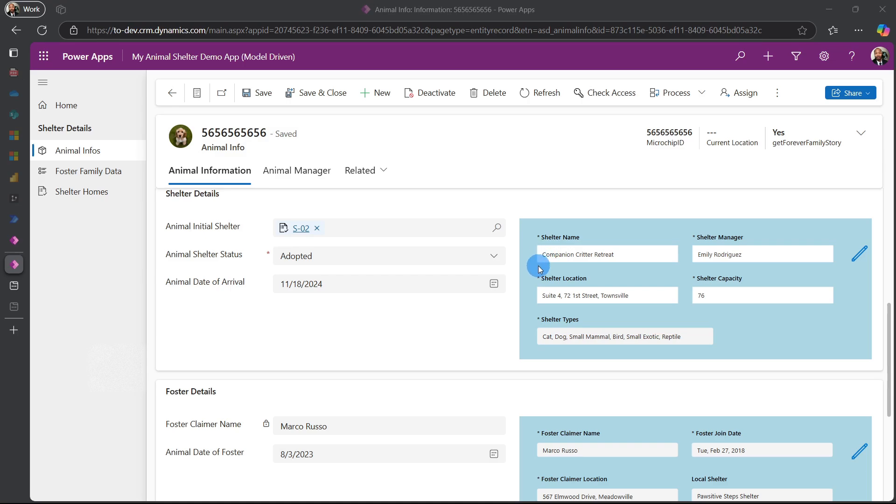
scroll(down, 3)
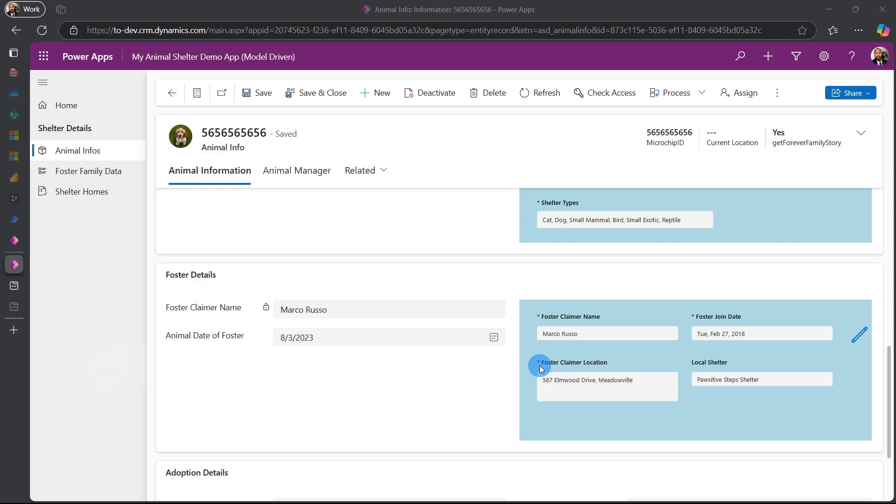
mouse_move(273, 347)
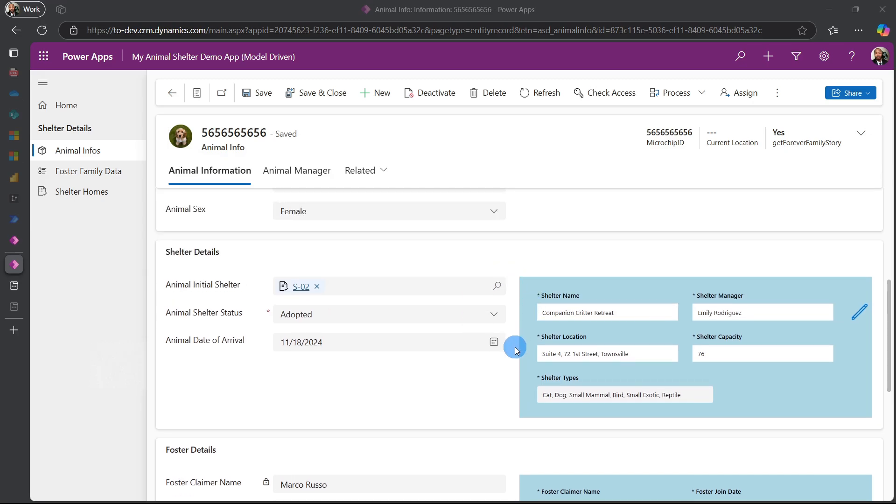
scroll(down, 3)
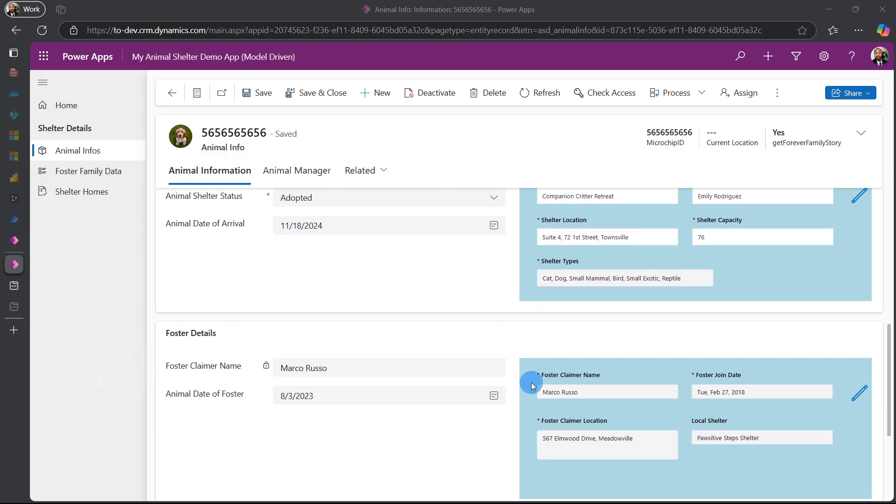
scroll(up, 3)
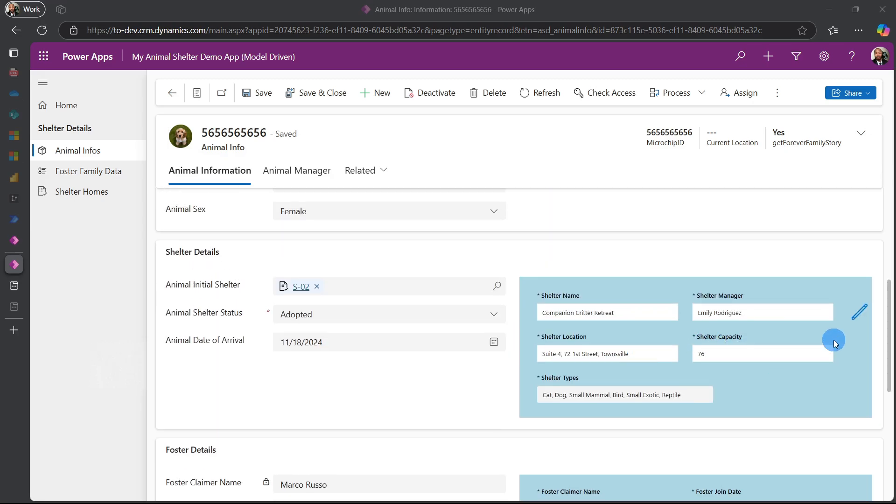
mouse_move(237, 219)
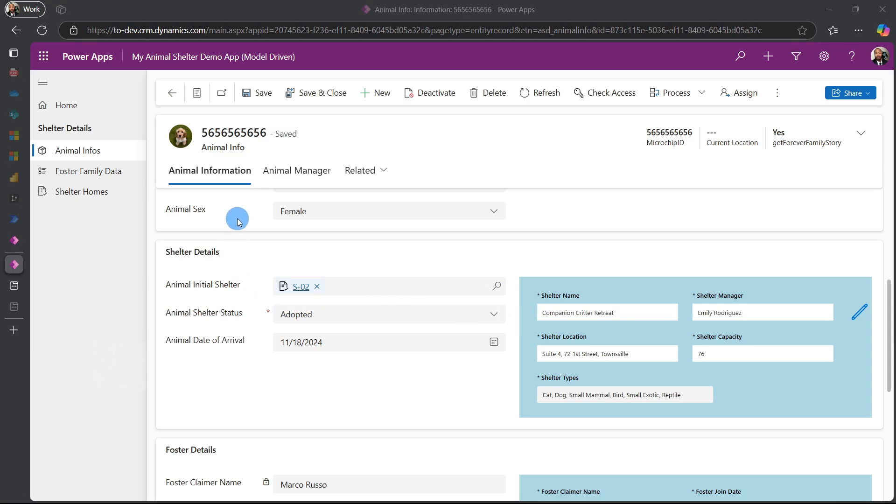
mouse_move(860, 309)
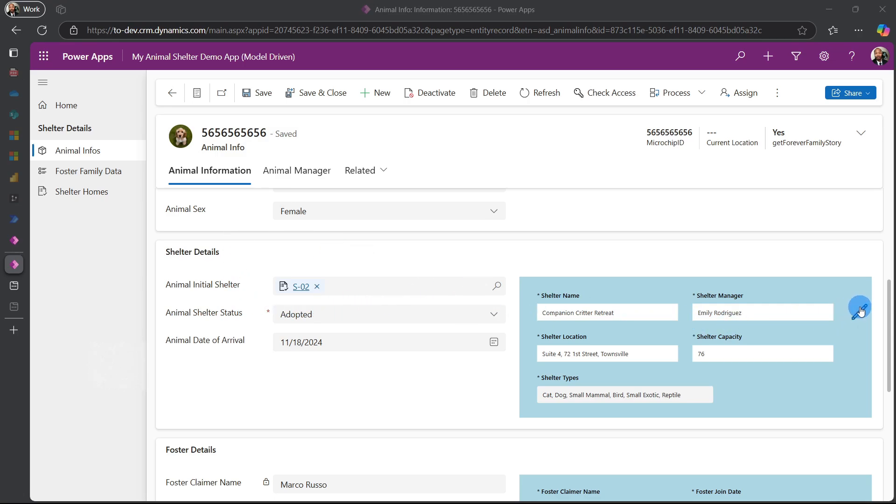
- Set Companion Critter Retreat's shelter capacity to 77 in the shelter component and save
click(860, 309)
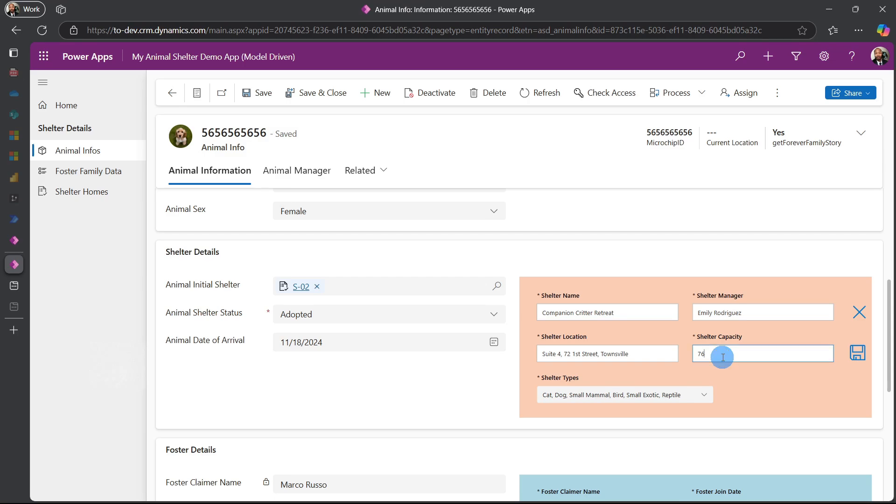
text(77)
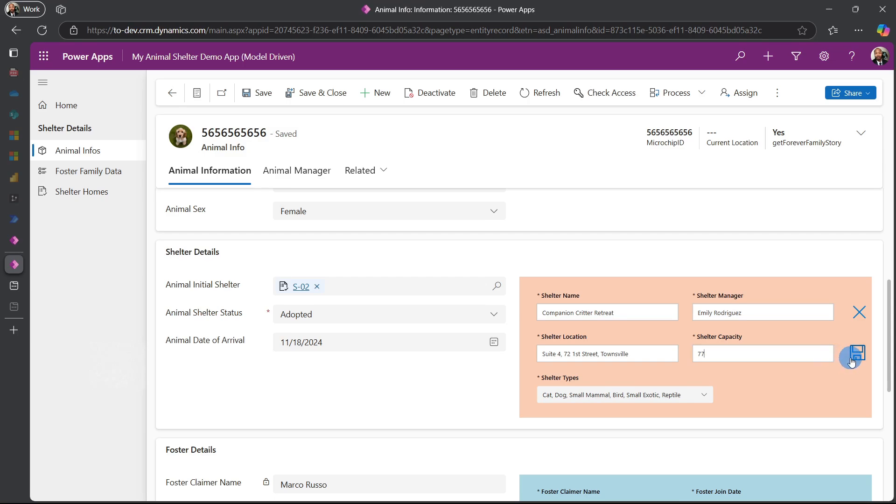
click(857, 356)
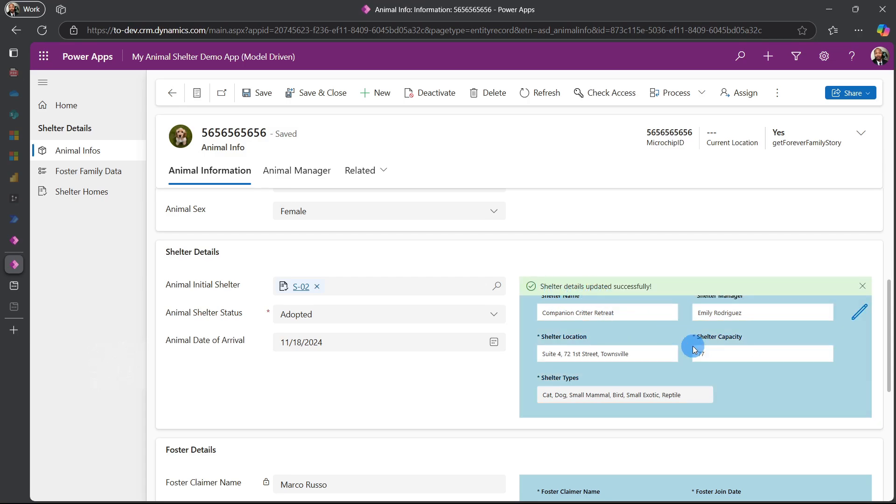
scroll(down, 3)
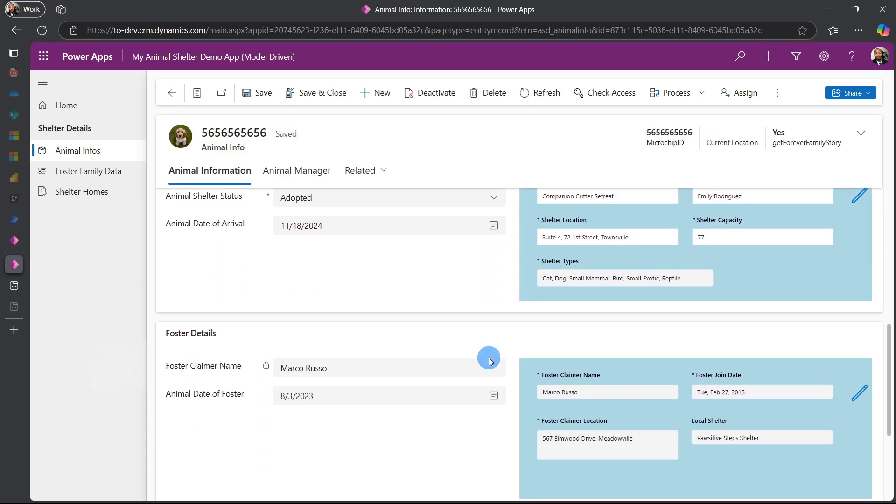
scroll(down, 3)
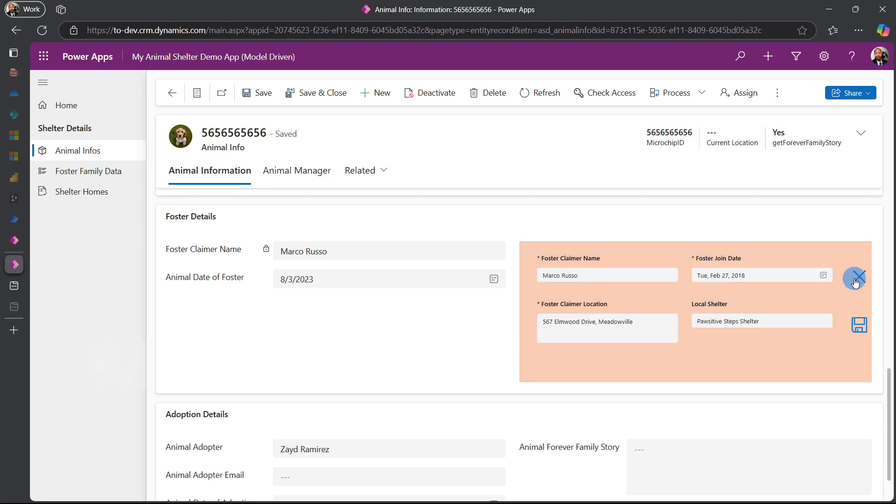
click(552, 322)
text(8)
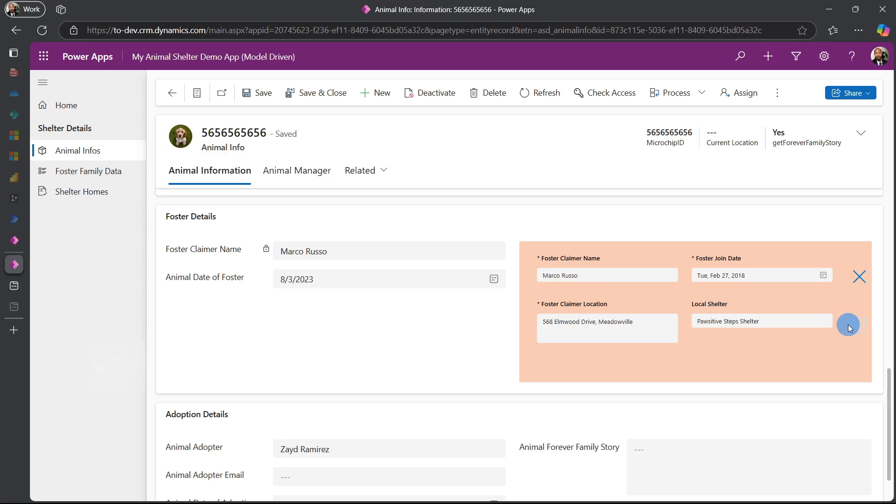
click(849, 326)
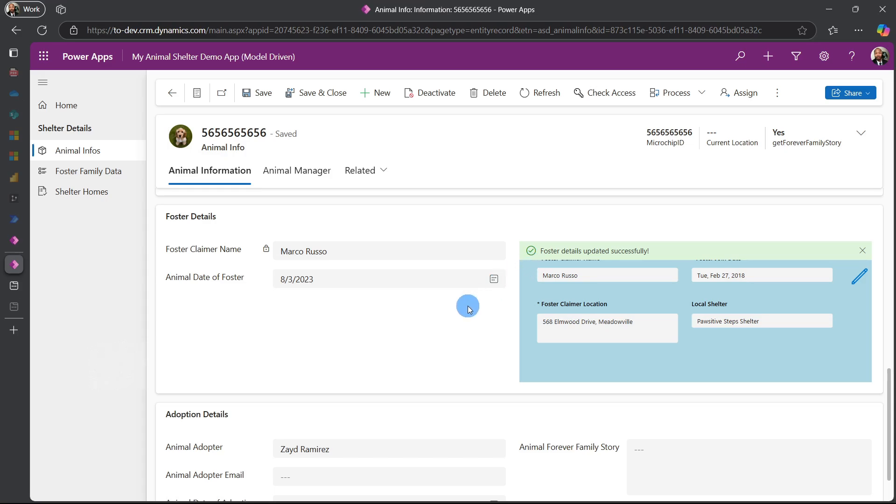
scroll(down, 3)
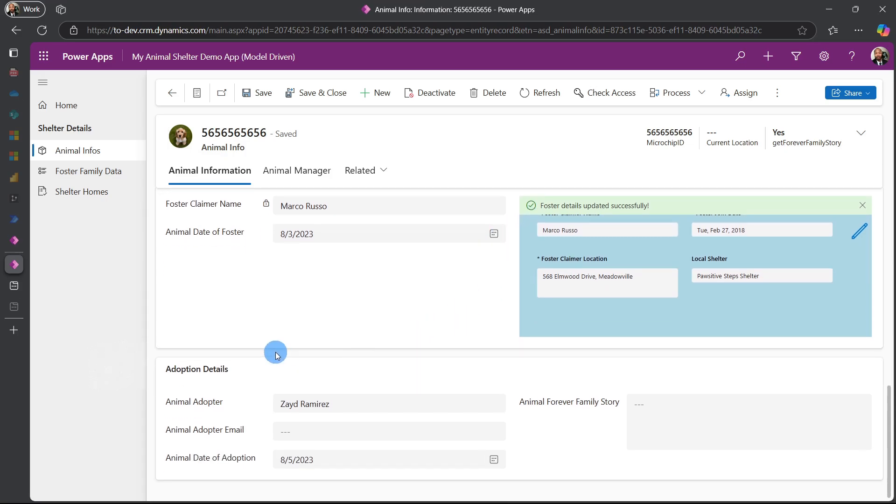
mouse_move(336, 327)
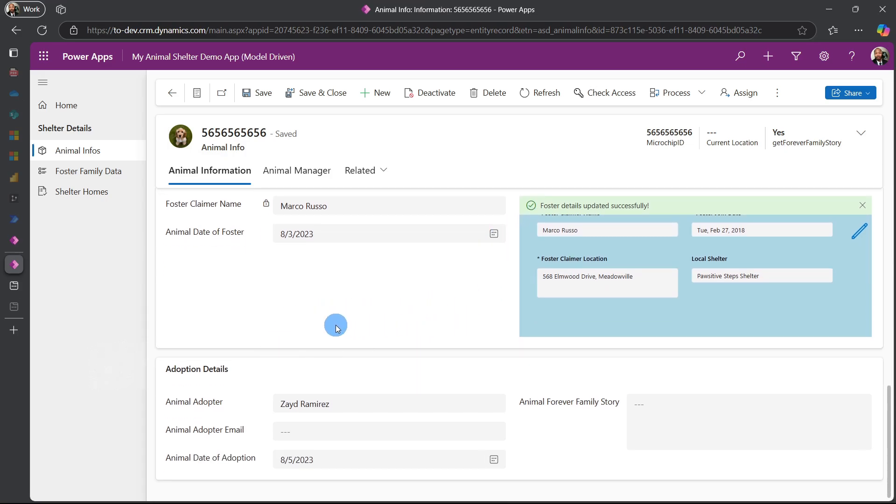
mouse_move(283, 279)
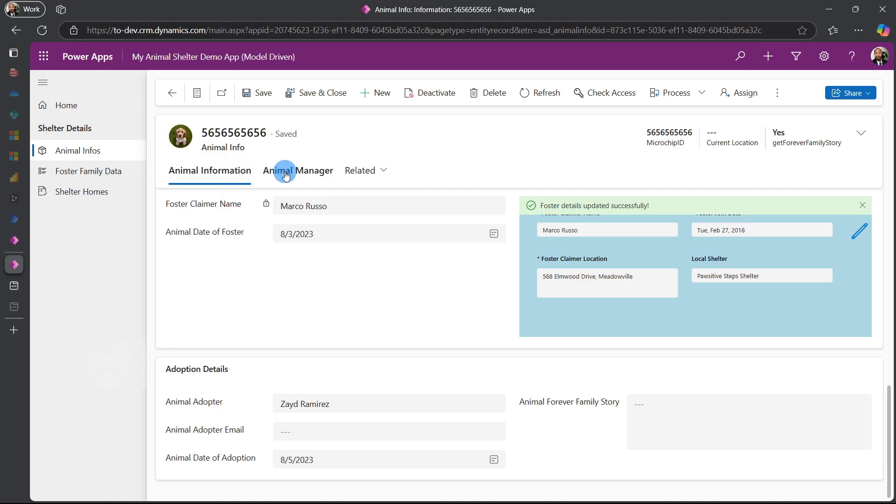
click(297, 170)
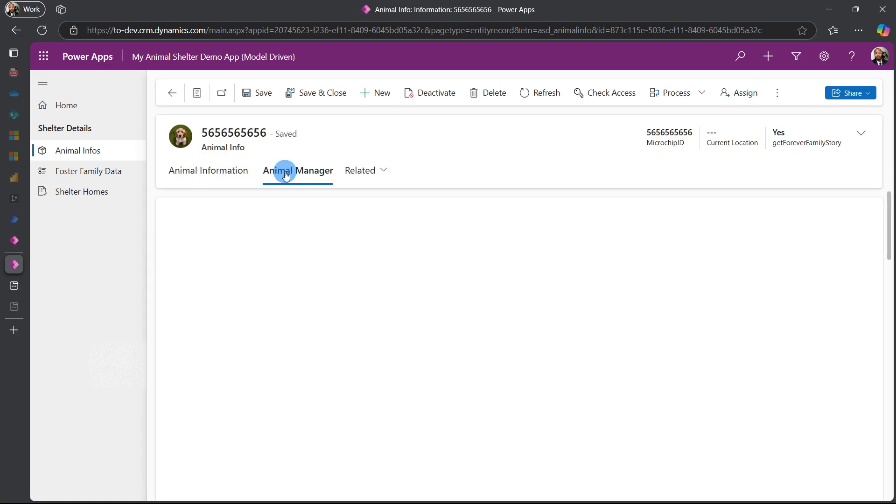
click(298, 170)
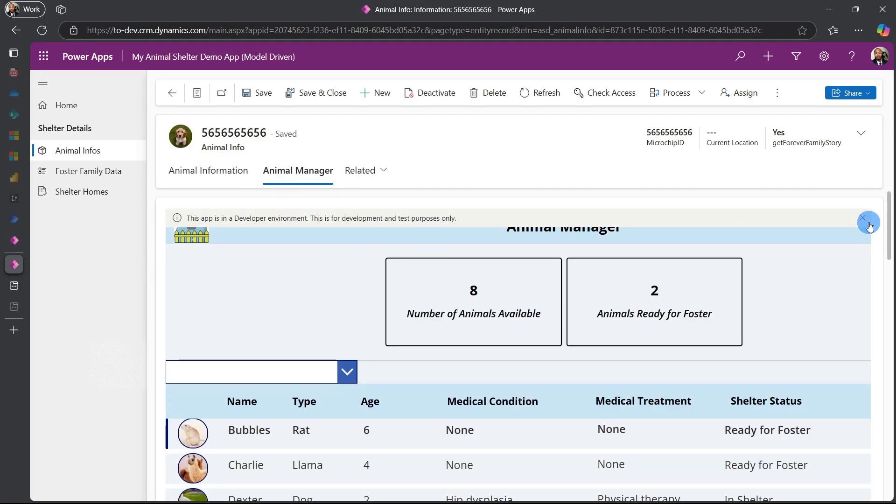
click(863, 218)
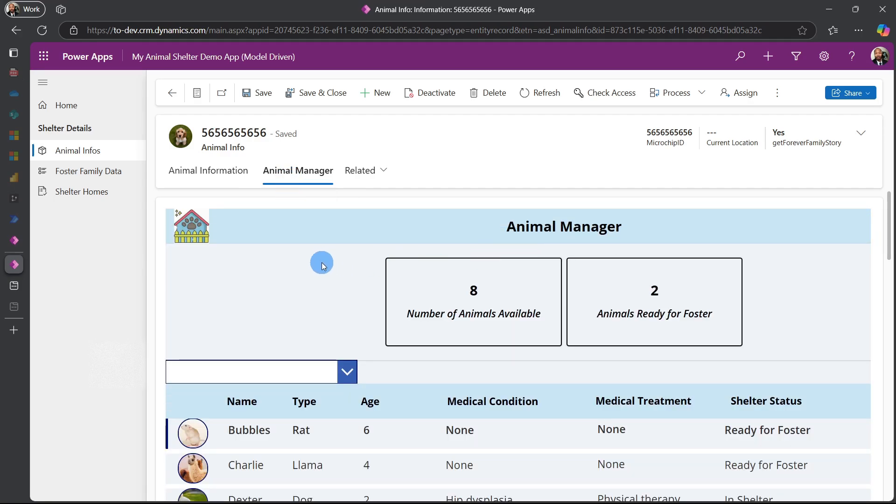
scroll(down, 3)
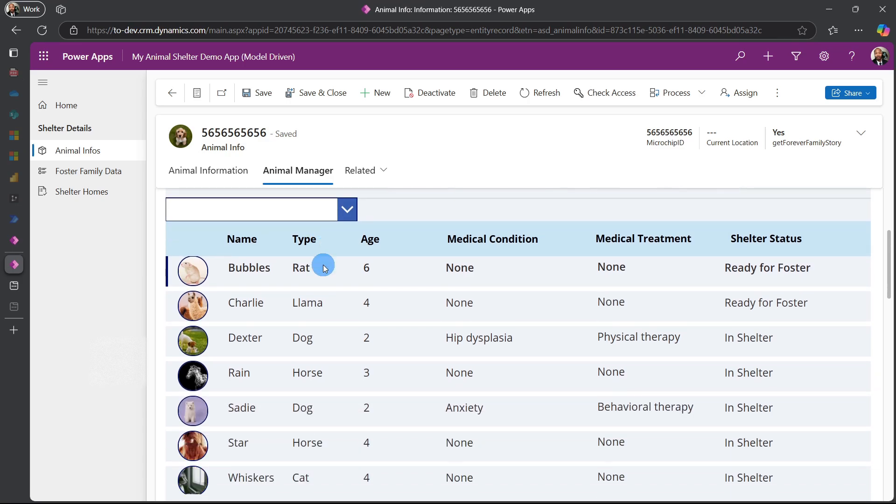
scroll(down, 3)
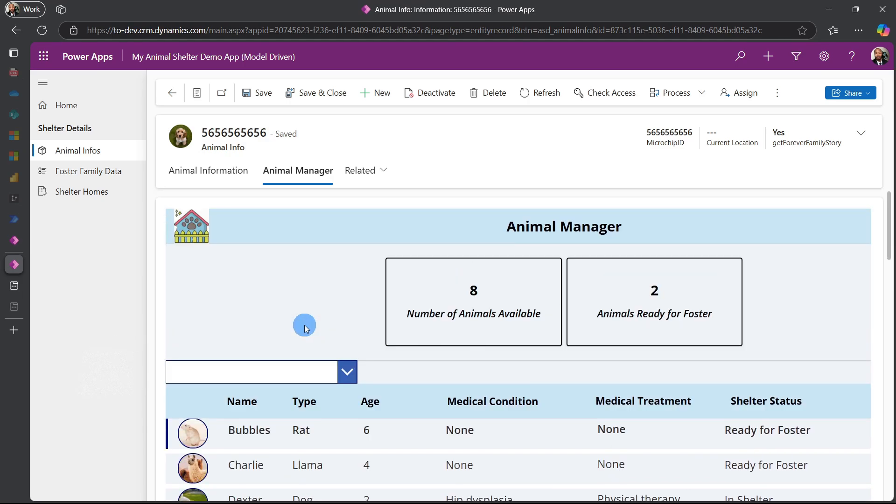
click(209, 171)
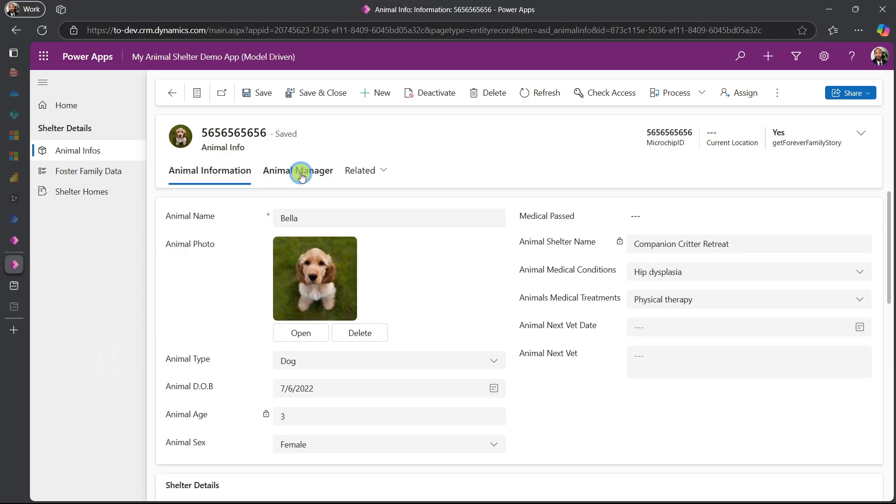
click(301, 170)
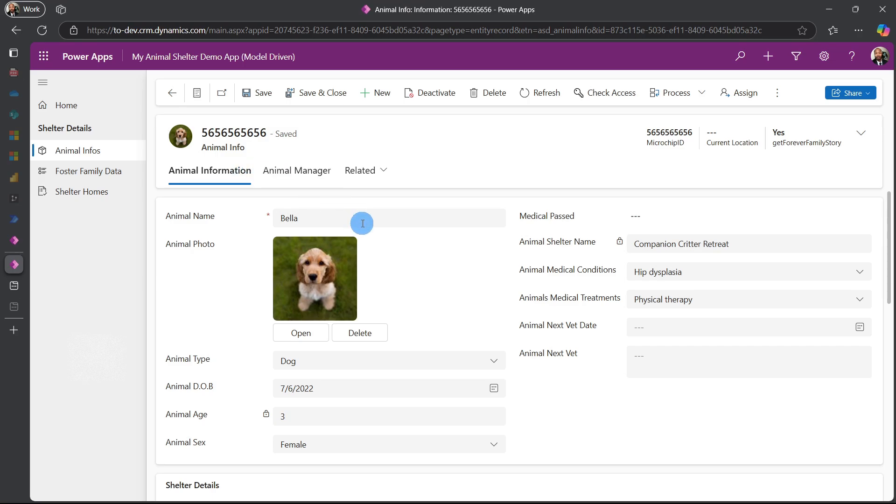
mouse_move(380, 274)
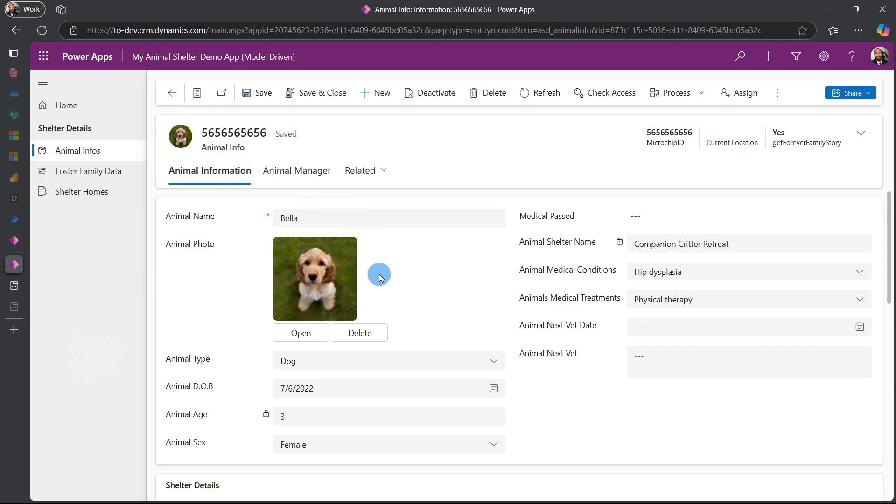
mouse_move(382, 276)
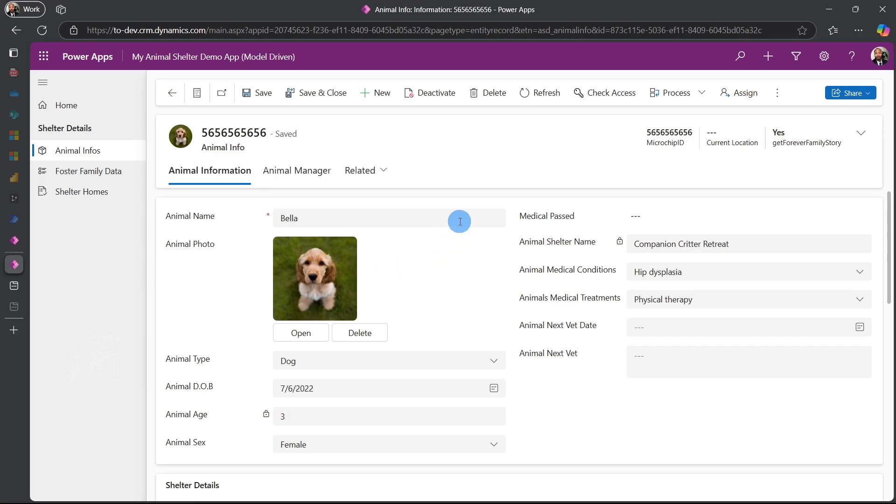
mouse_move(464, 210)
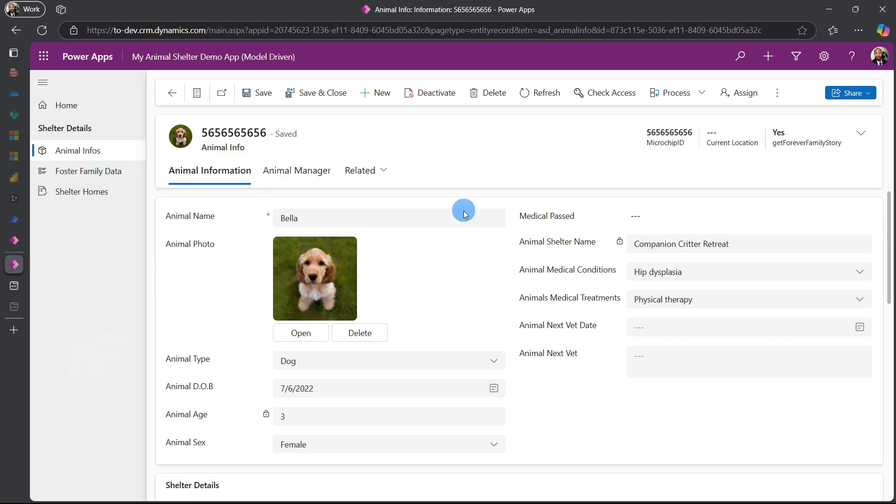
mouse_move(476, 186)
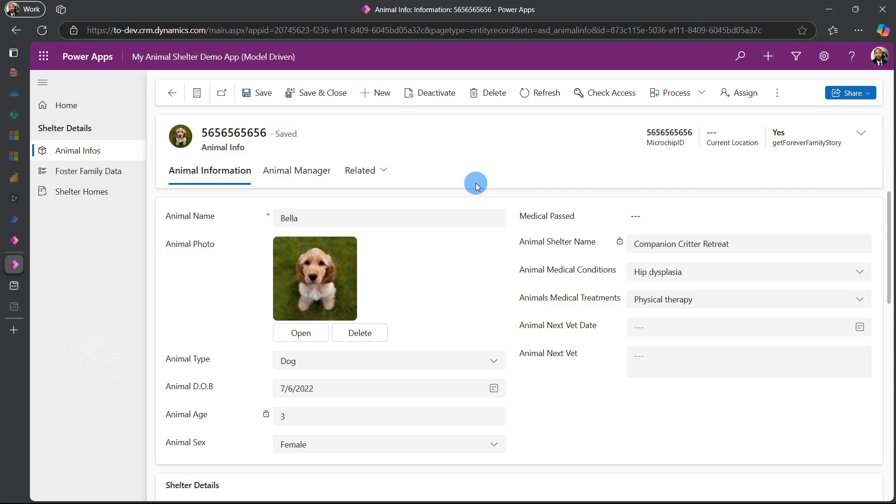
mouse_move(473, 181)
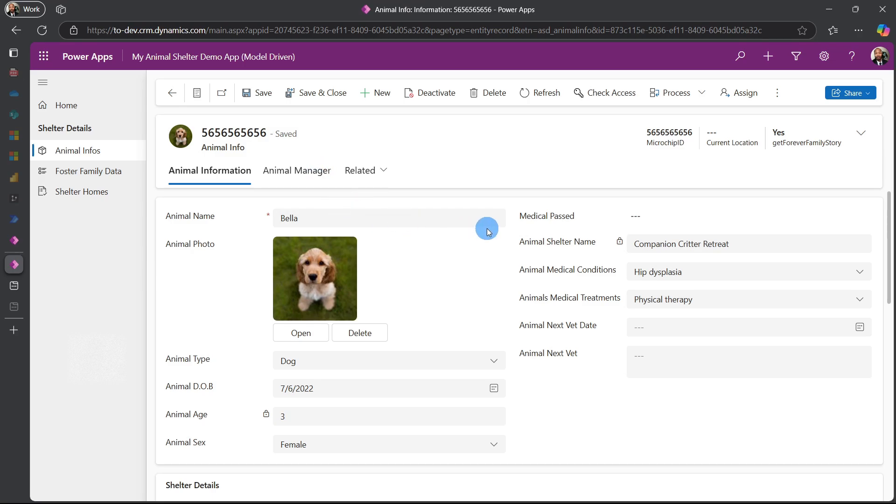
mouse_move(517, 374)
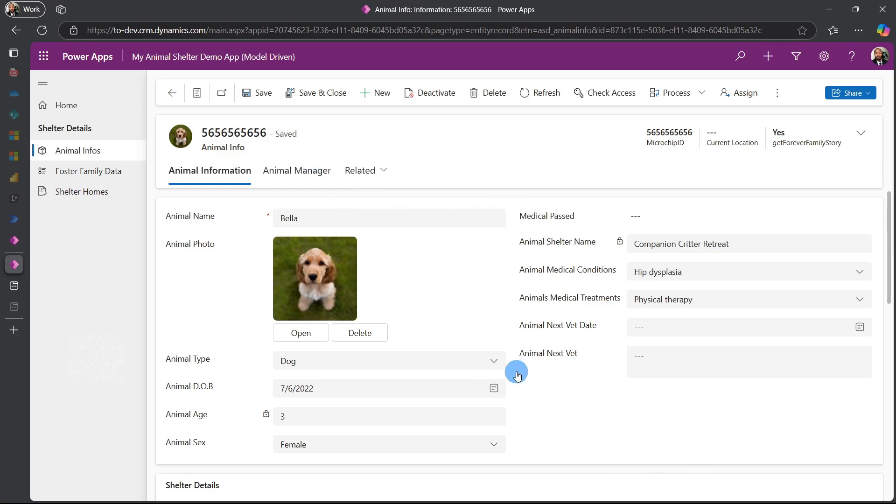
mouse_move(525, 363)
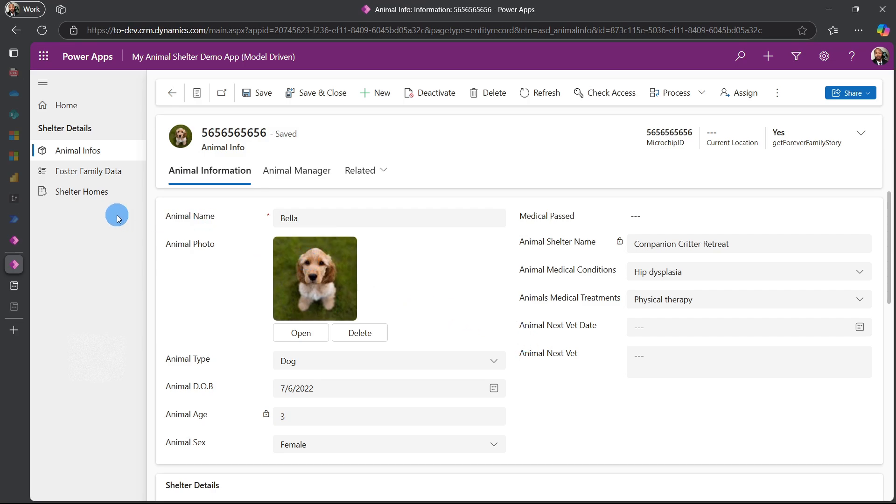
click(14, 178)
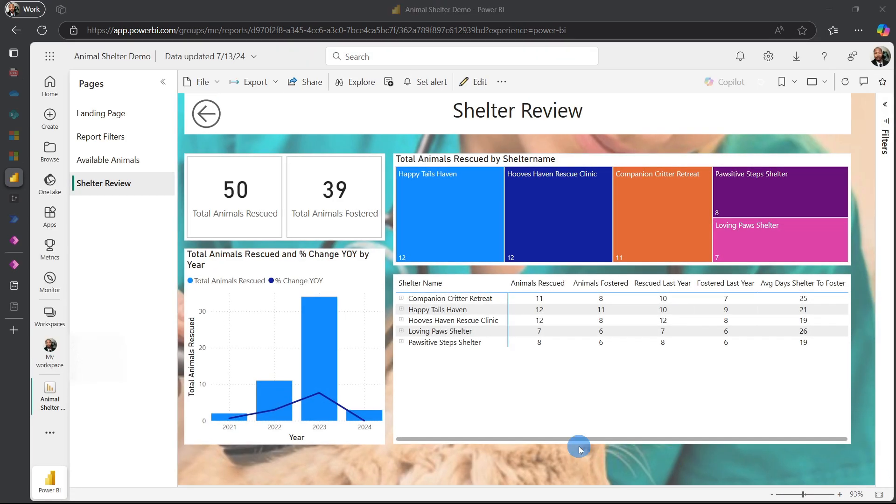
mouse_move(214, 311)
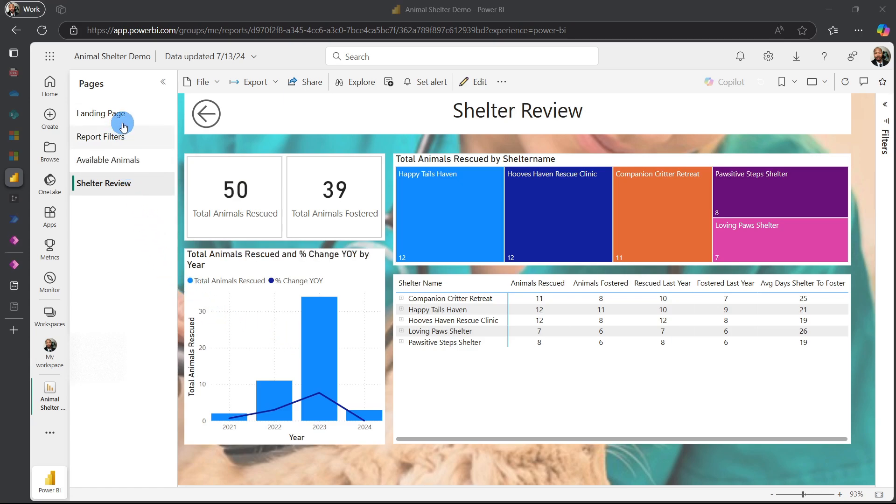
- Visit the Report Filters, Available Animals and Shelter Review pages, ending on Available Animals
click(101, 113)
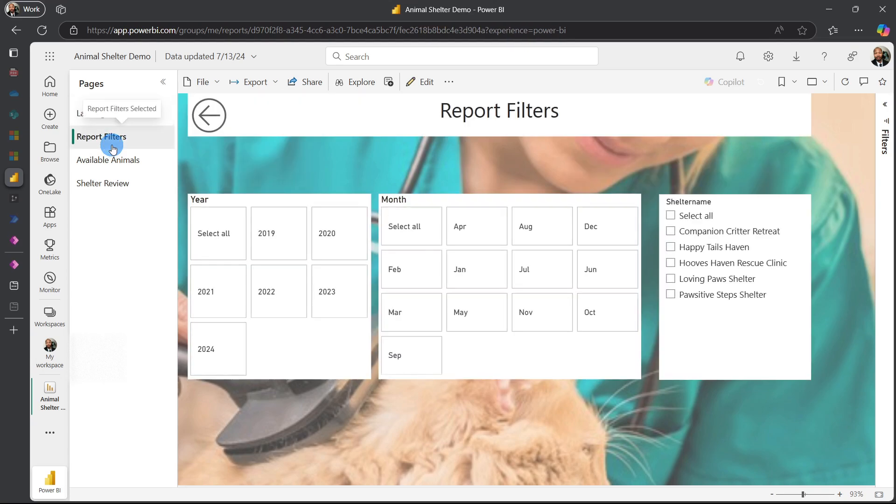
mouse_move(114, 165)
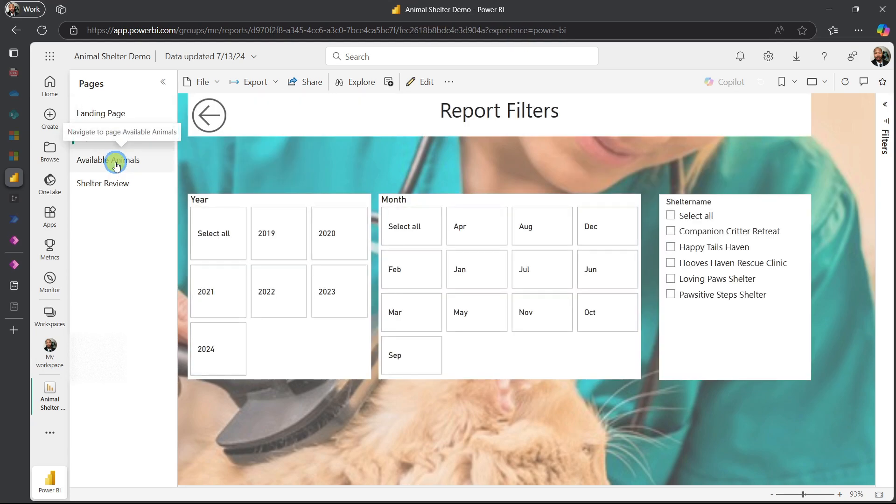
click(115, 163)
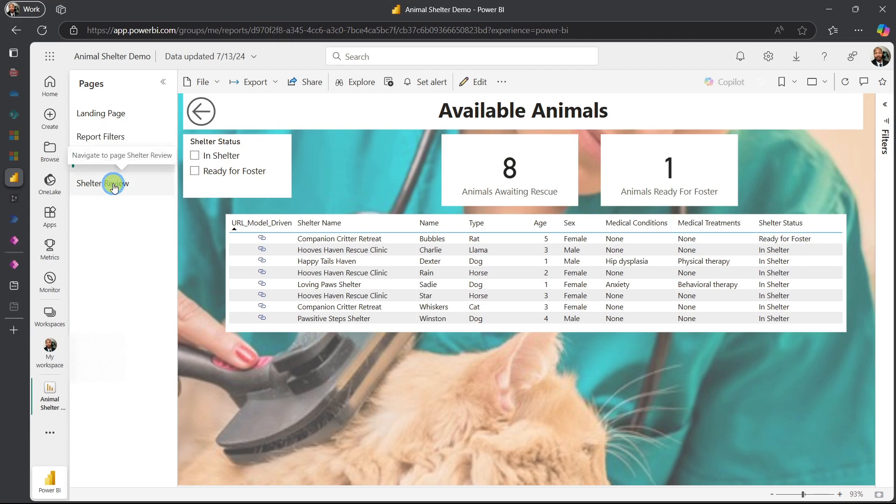
click(113, 183)
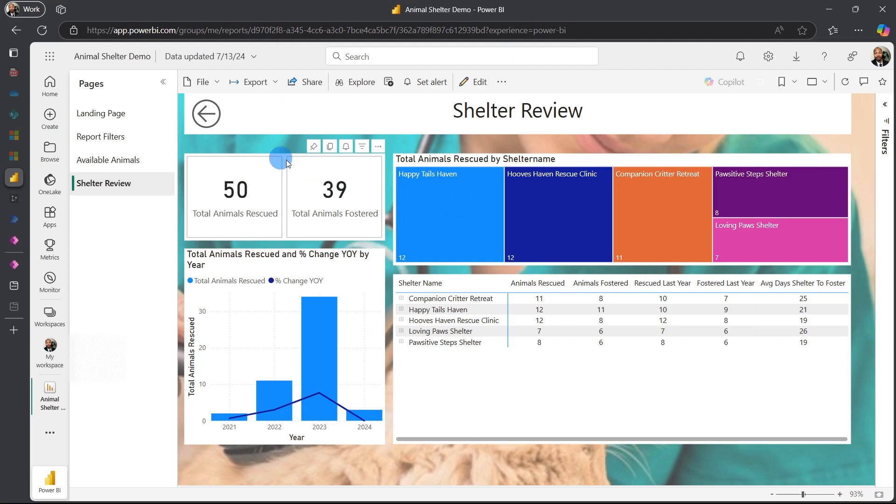
mouse_move(126, 156)
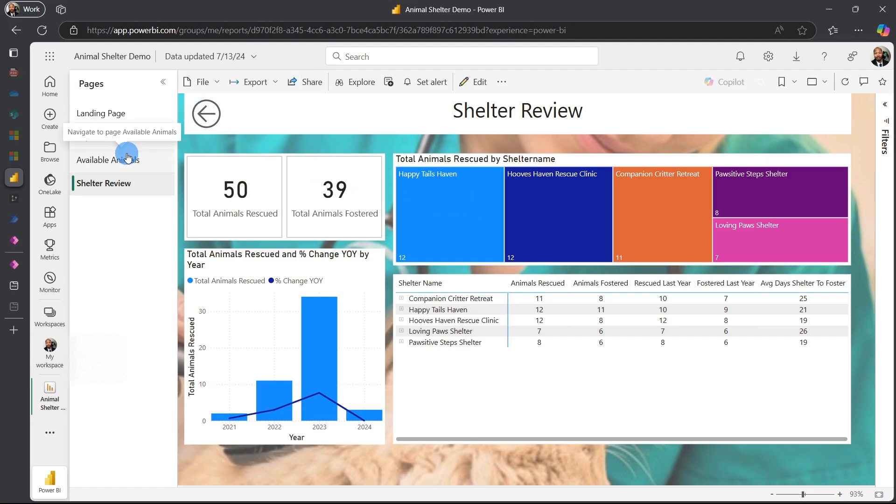
click(108, 160)
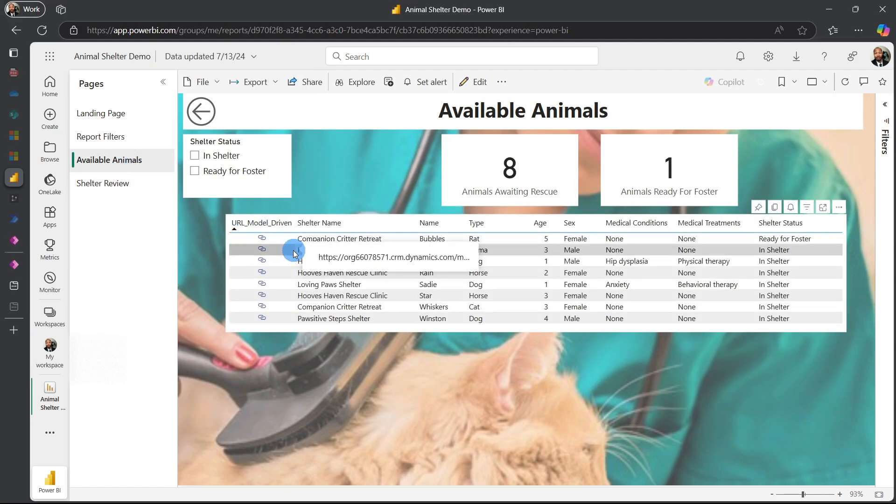
mouse_move(324, 198)
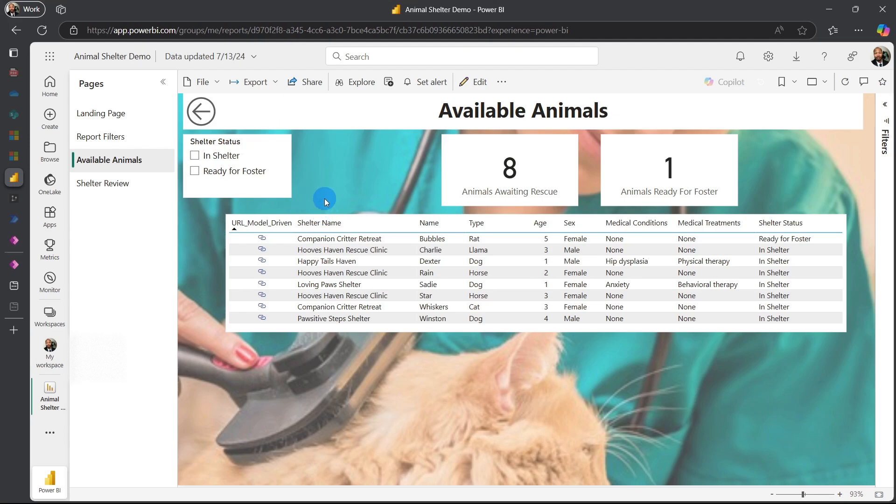
mouse_move(289, 206)
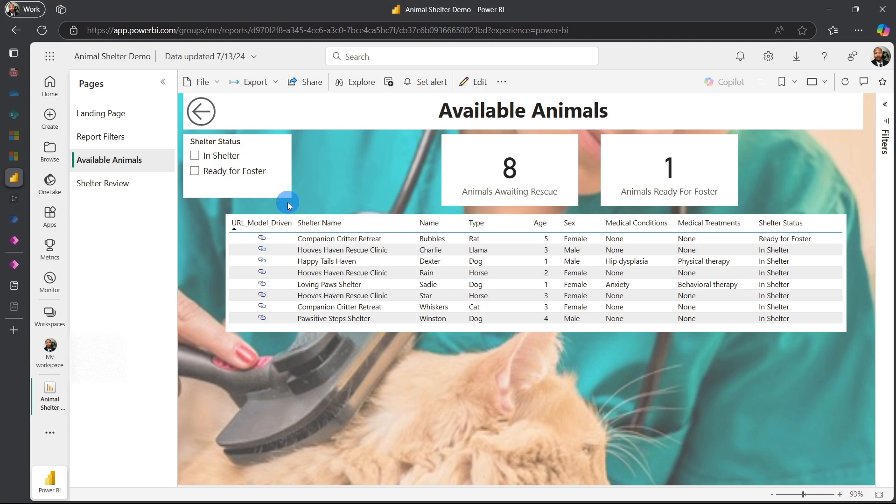
mouse_move(285, 206)
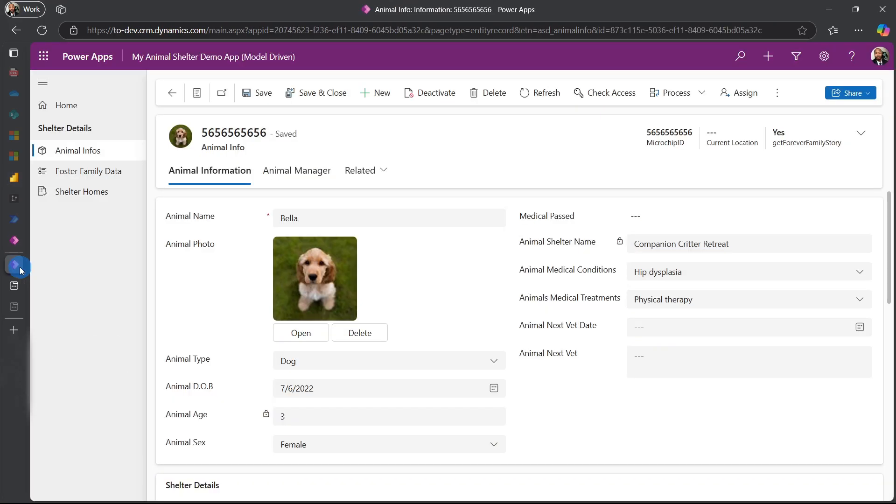
mouse_move(233, 272)
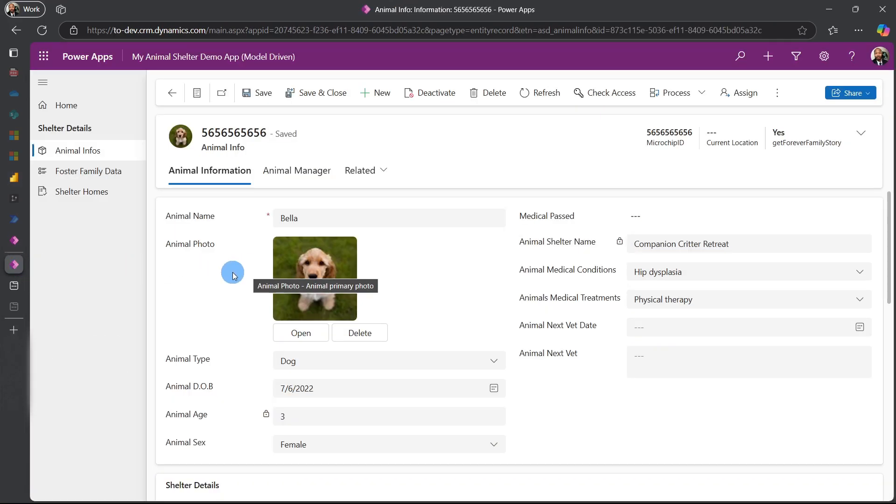